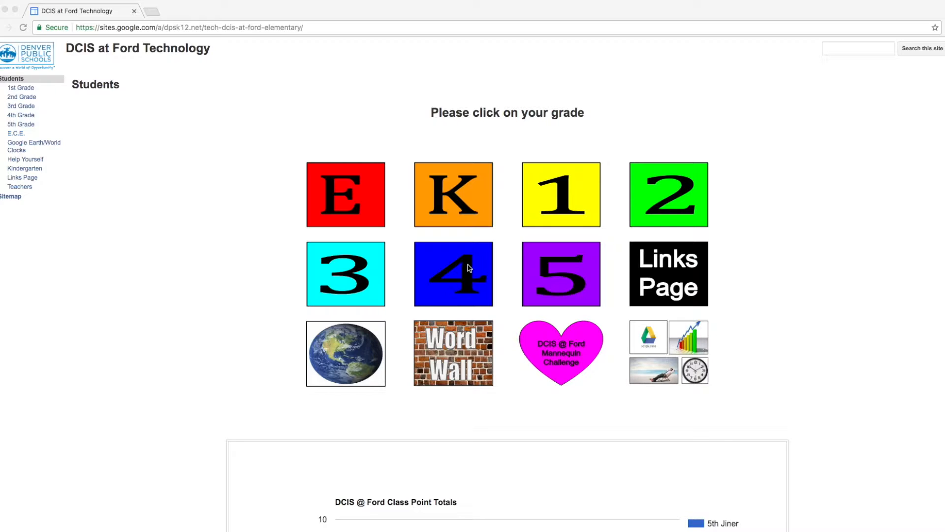
mouse_move(600, 328)
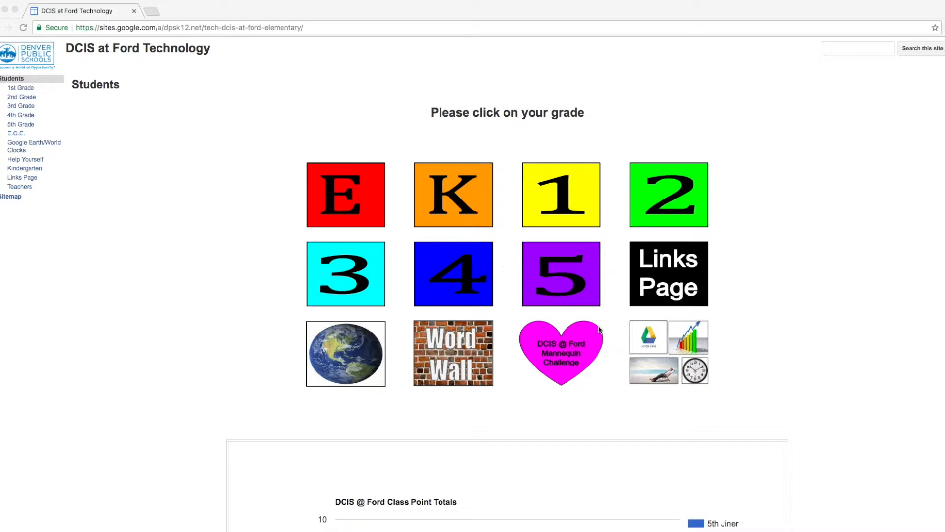
mouse_move(648, 341)
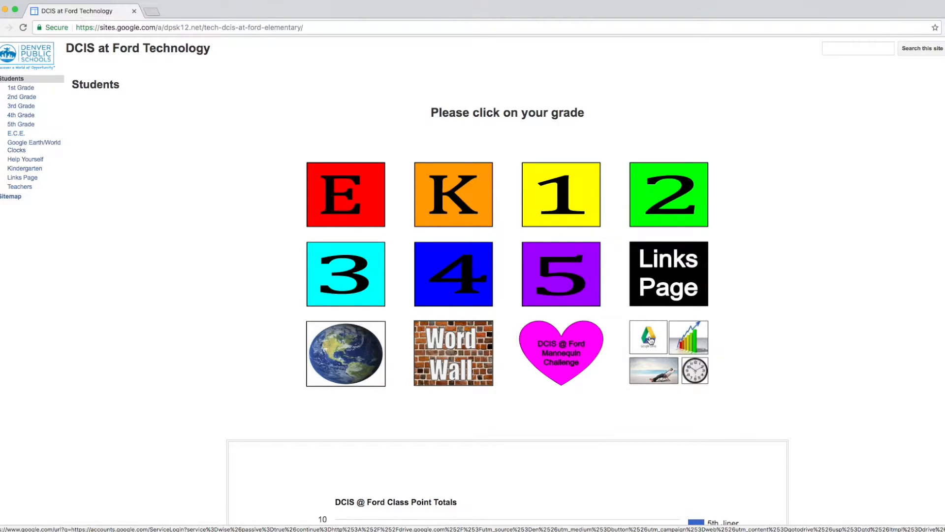
- Open Google Drive and sign in through the district log-on page with the DPS account
left_click(648, 336)
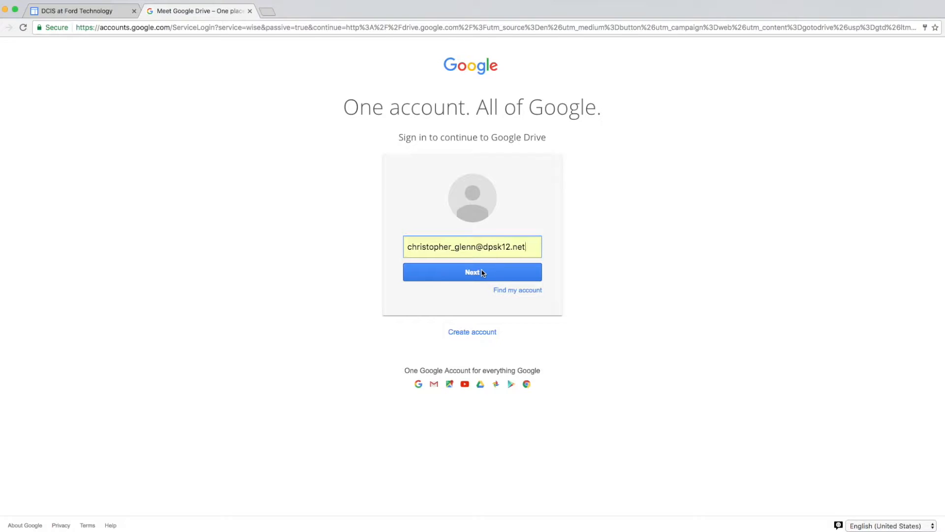
left_click(472, 272)
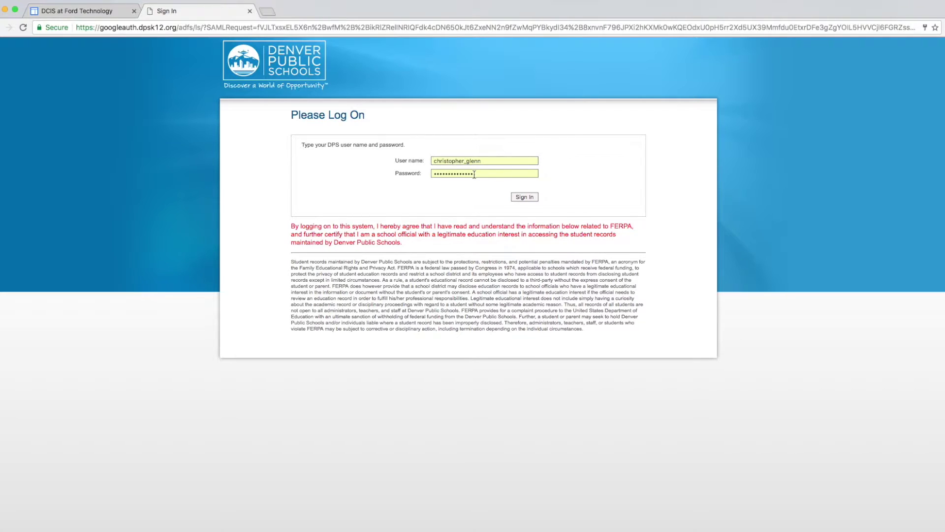
mouse_move(516, 189)
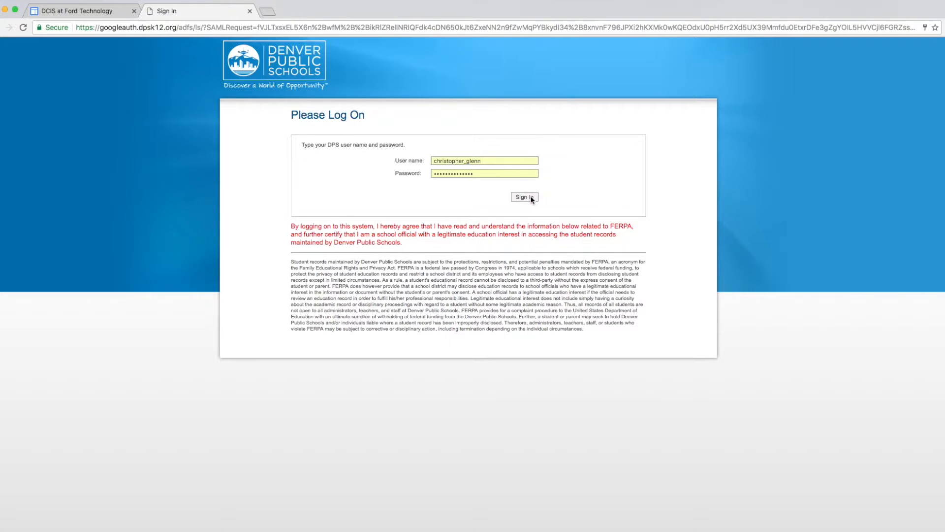
left_click(523, 197)
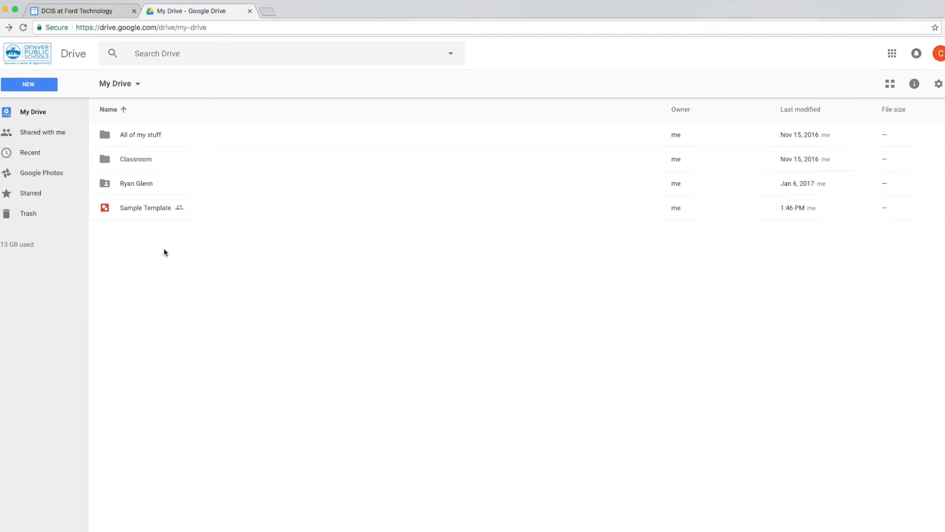
mouse_move(160, 275)
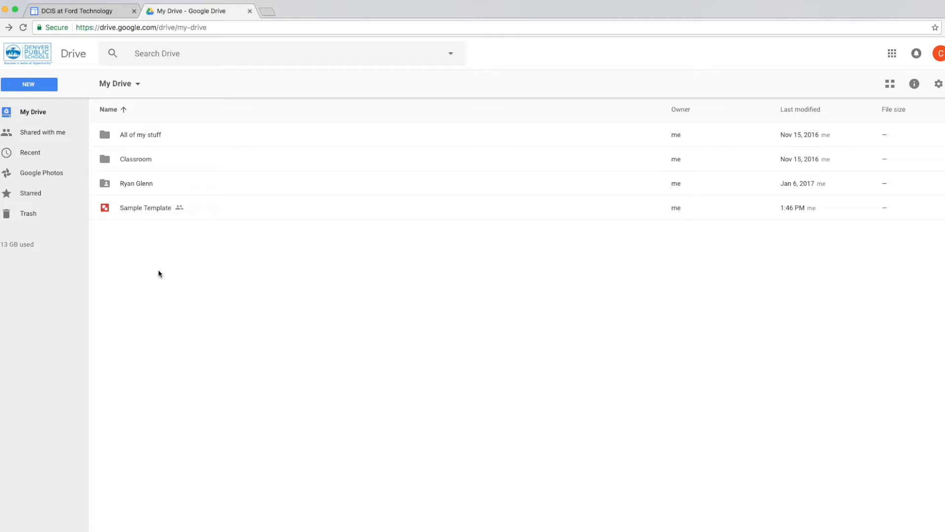
mouse_move(135, 187)
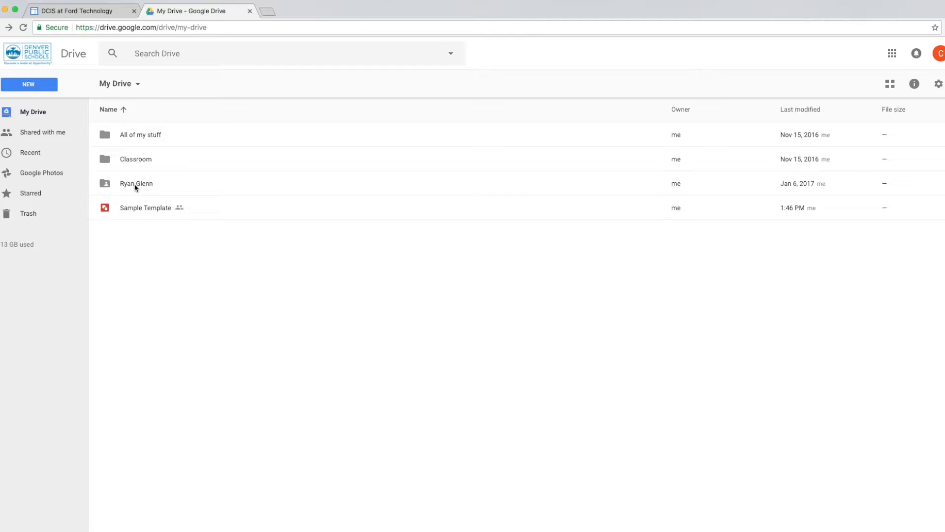
- Open the student's folder with its Docs, Drawings, Slides and Pictures subfolders
double_click(137, 183)
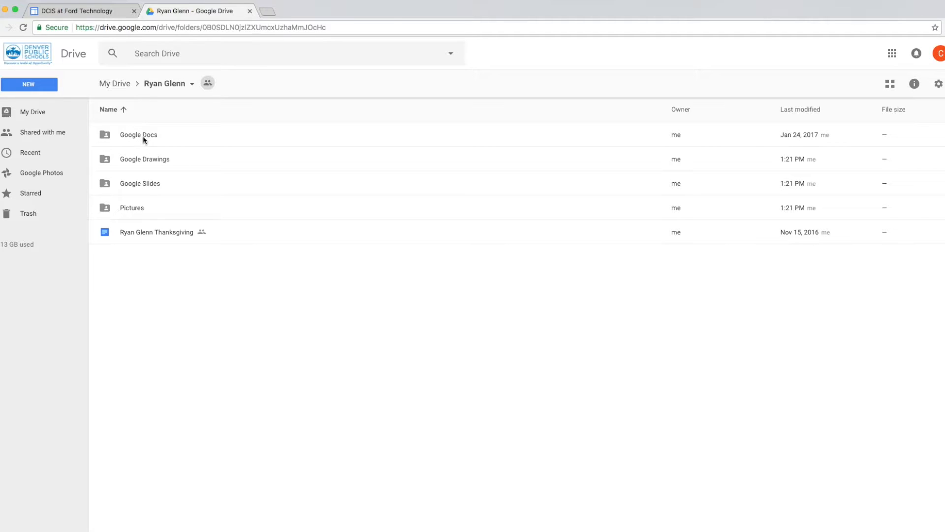
mouse_move(145, 164)
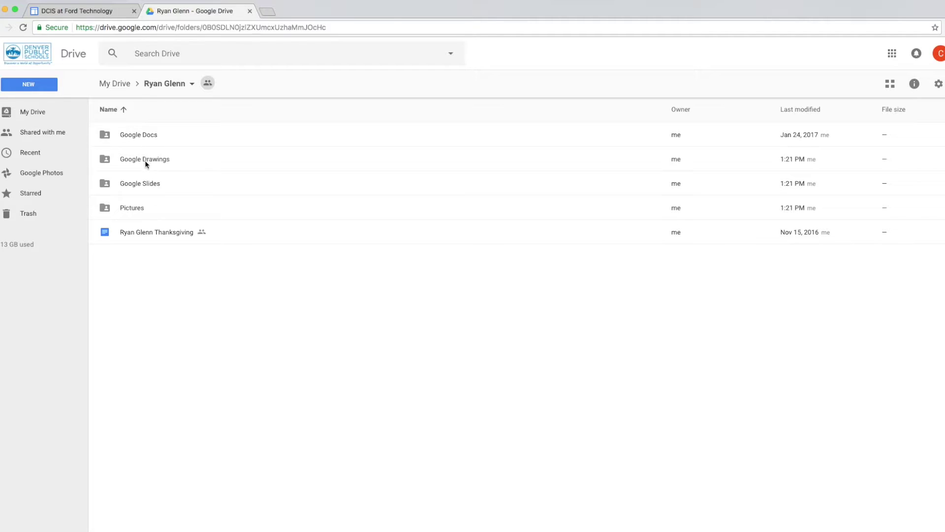
mouse_move(138, 212)
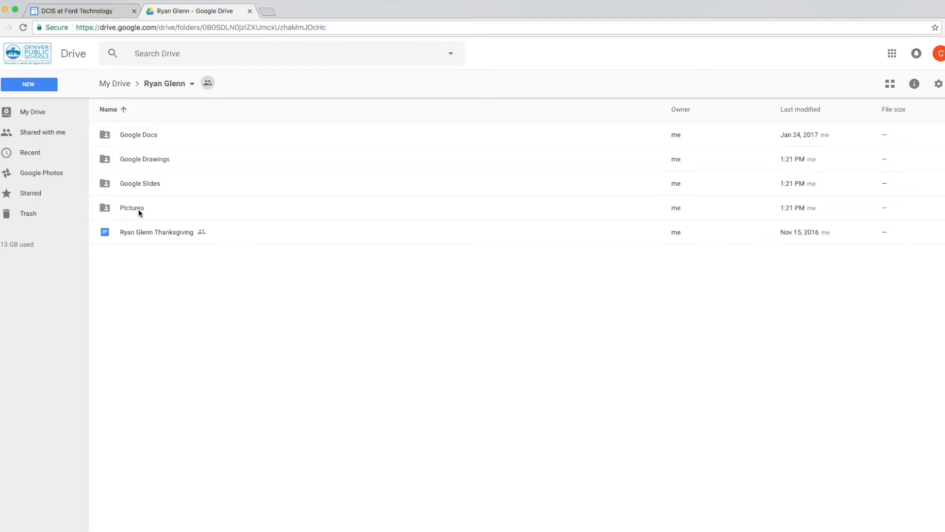
left_click(78, 11)
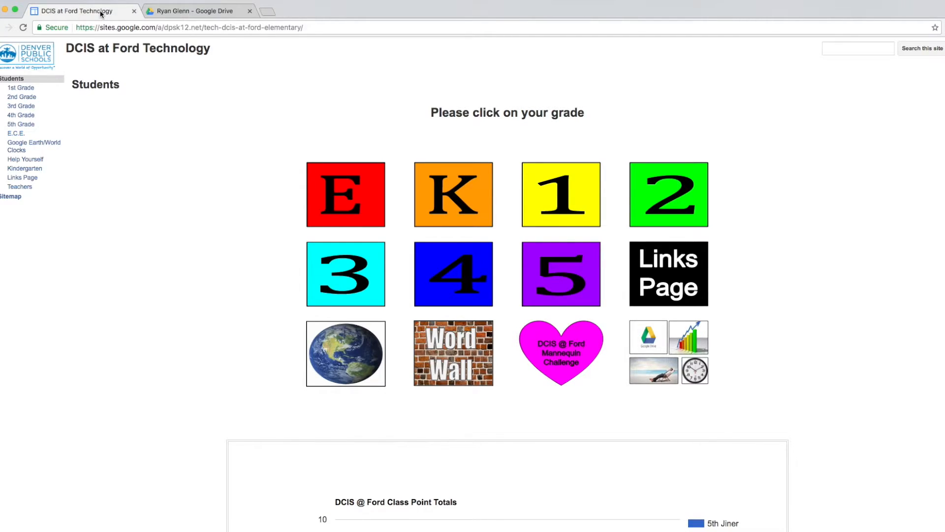
mouse_move(210, 129)
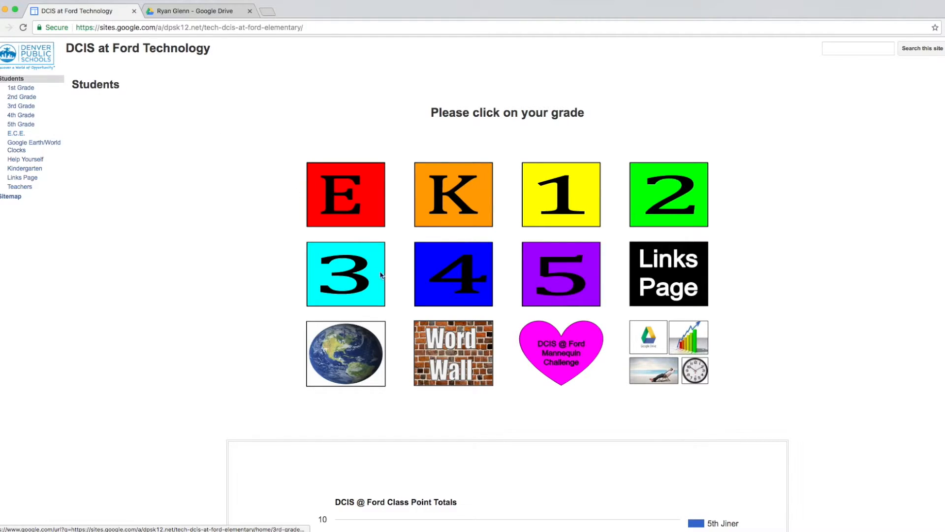
mouse_move(558, 271)
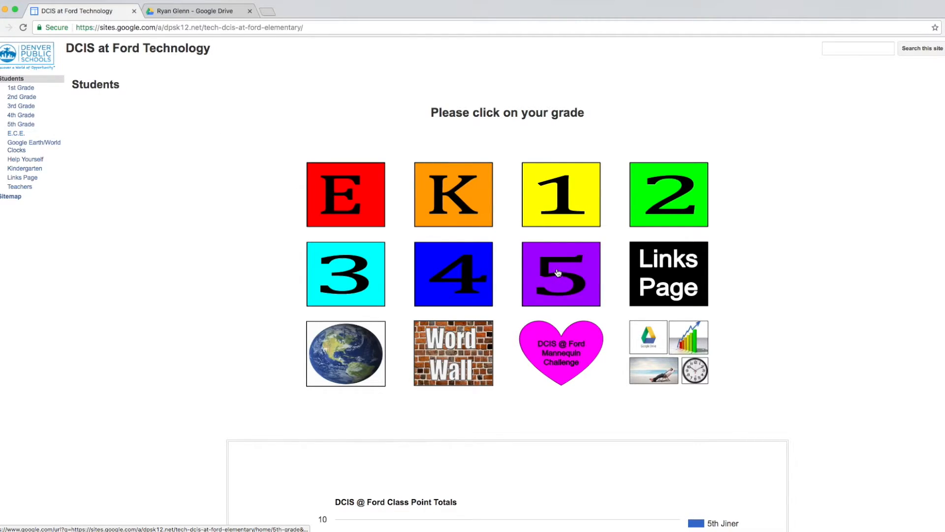
- Go to the 5th Grade page and open its Challenges list
left_click(561, 273)
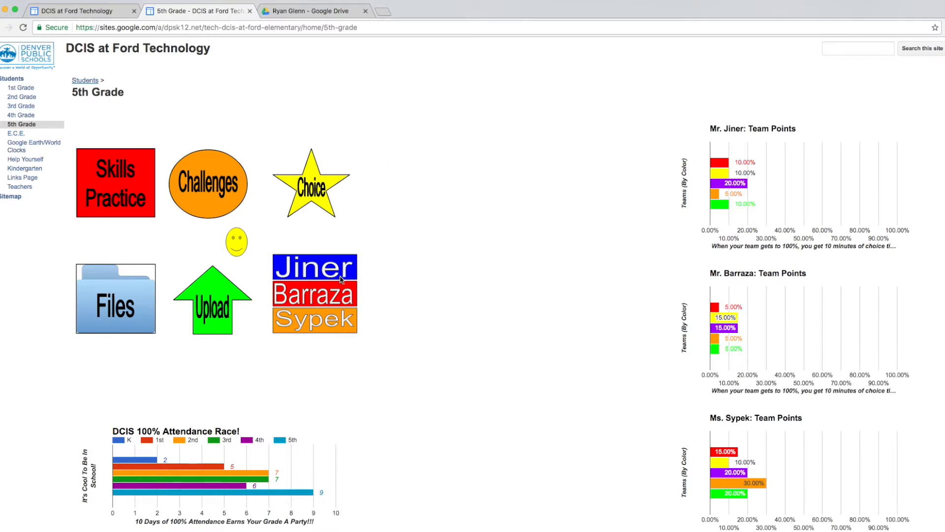
mouse_move(204, 195)
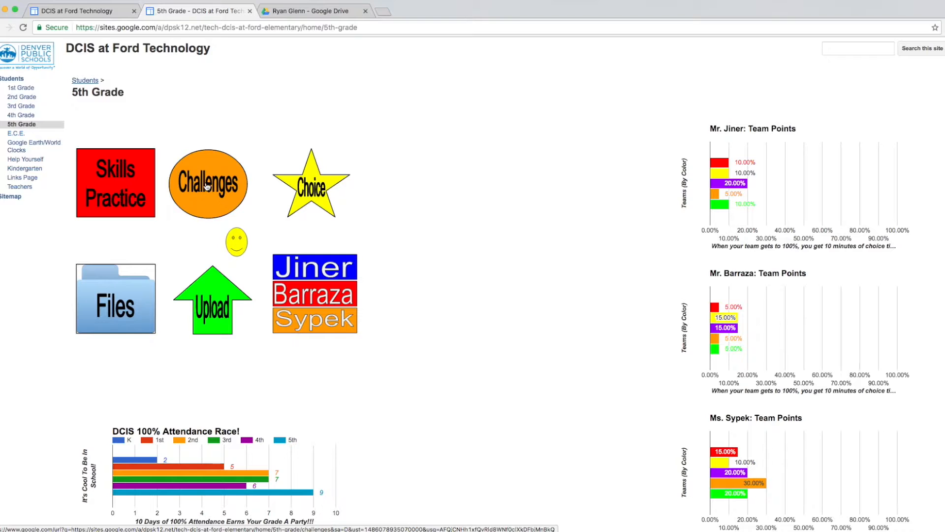
left_click(208, 183)
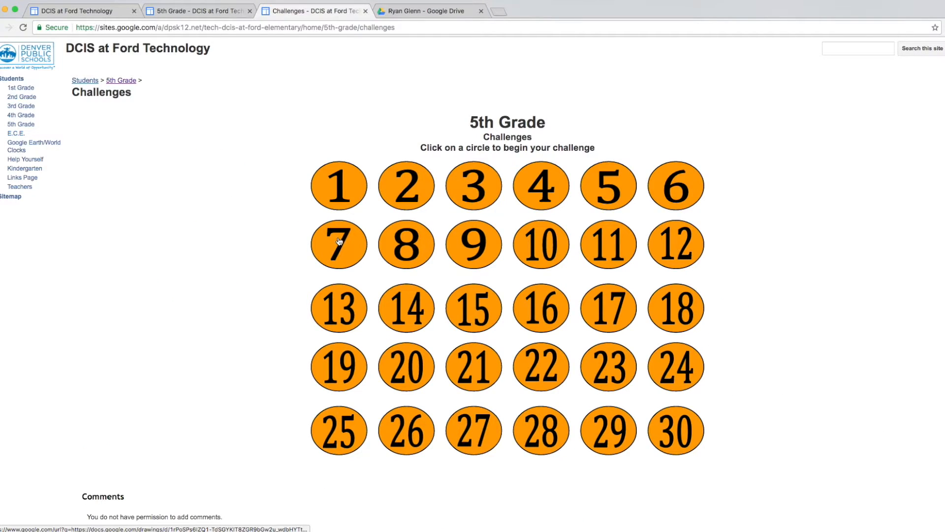
mouse_move(339, 244)
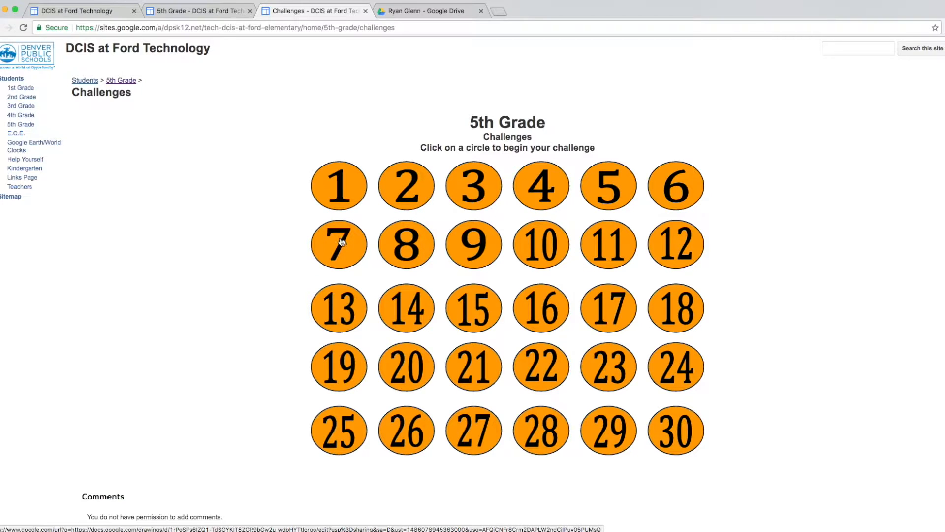
- Open challenge 7's My Favorite Things Template and show its File menu
left_click(338, 244)
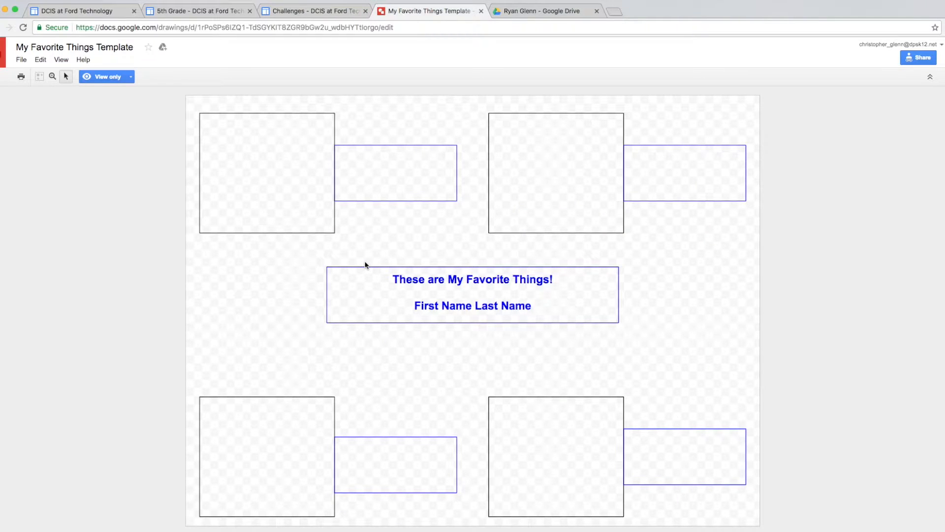
mouse_move(306, 206)
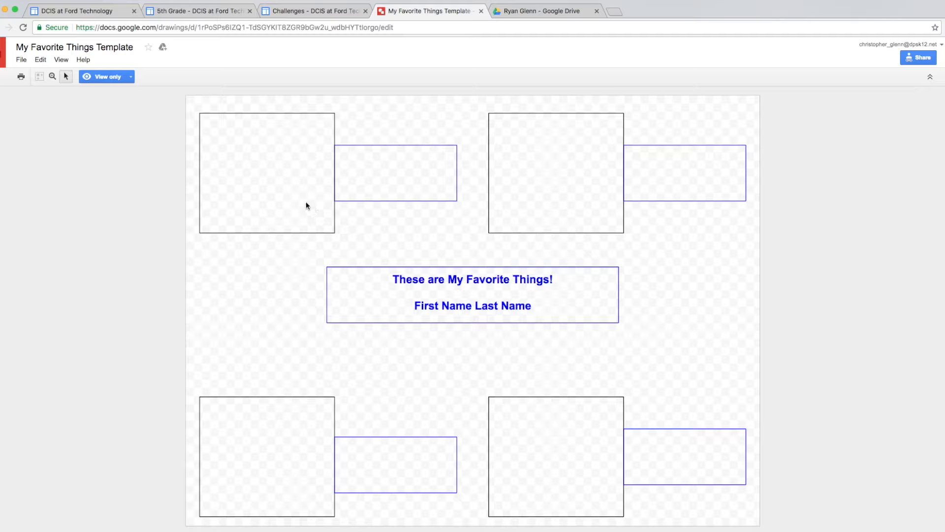
mouse_move(326, 178)
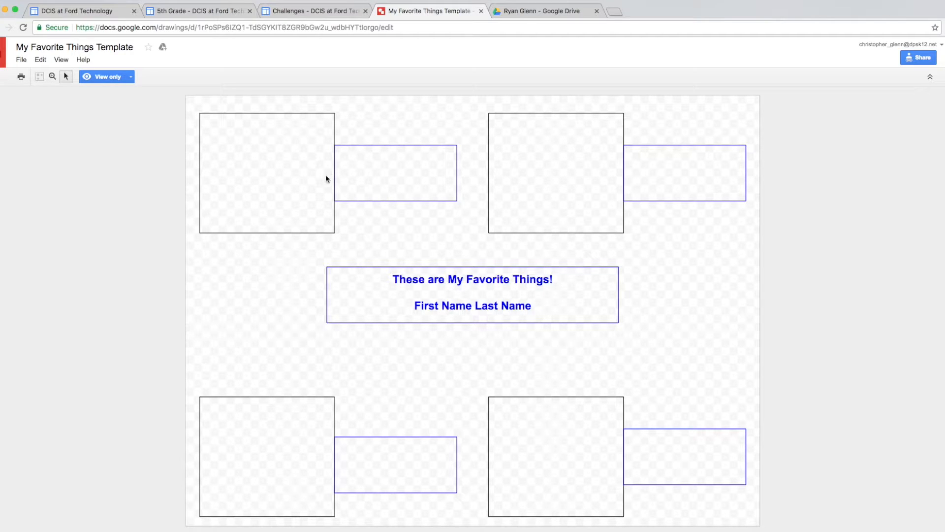
mouse_move(490, 232)
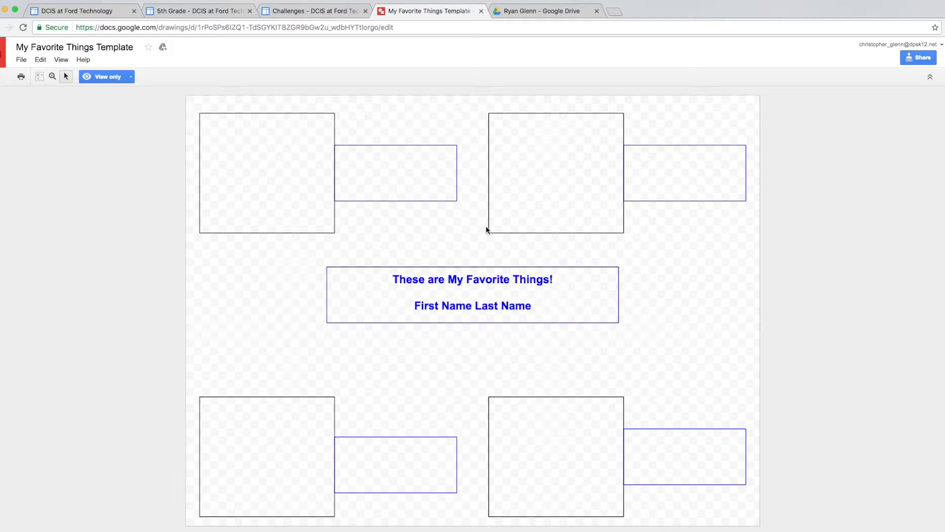
mouse_move(320, 204)
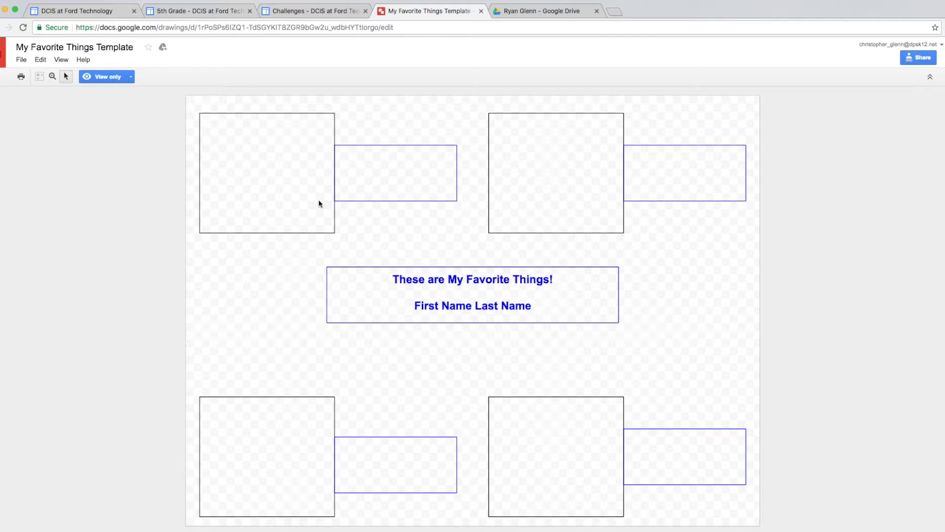
mouse_move(27, 69)
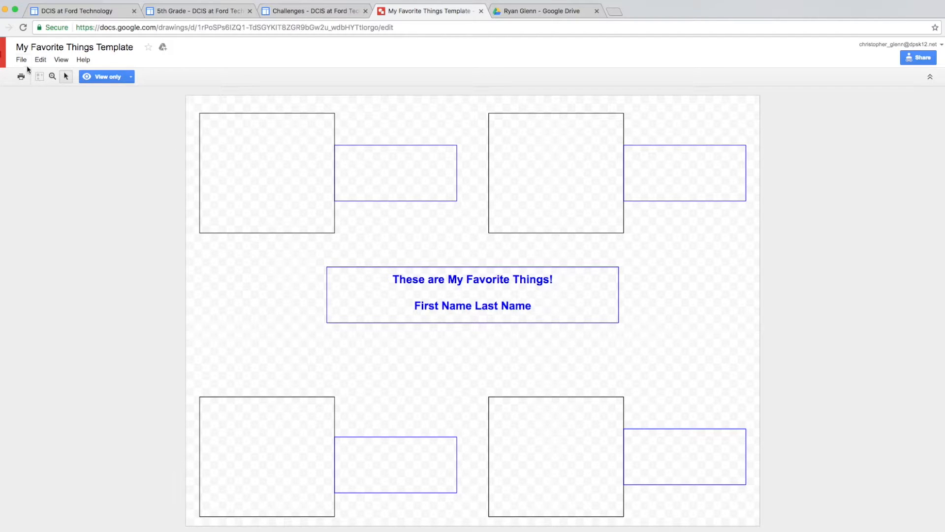
left_click(21, 60)
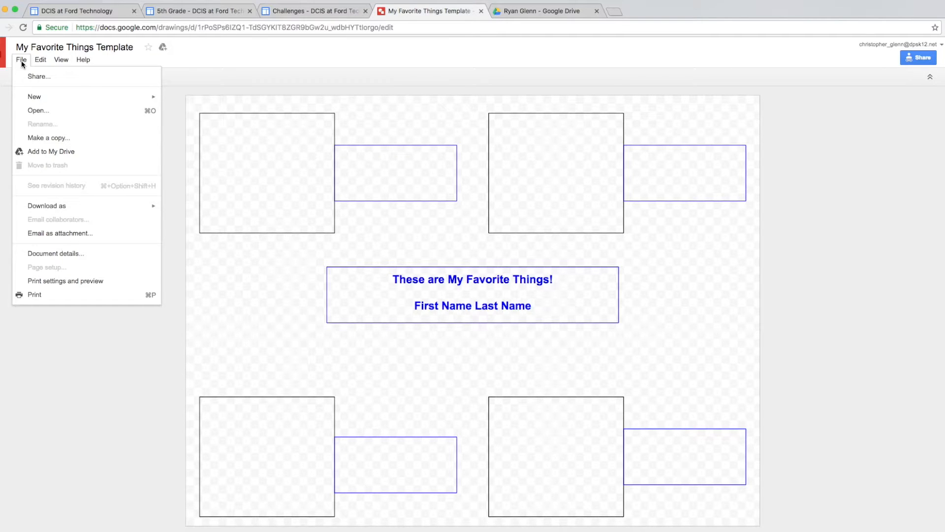
mouse_move(49, 137)
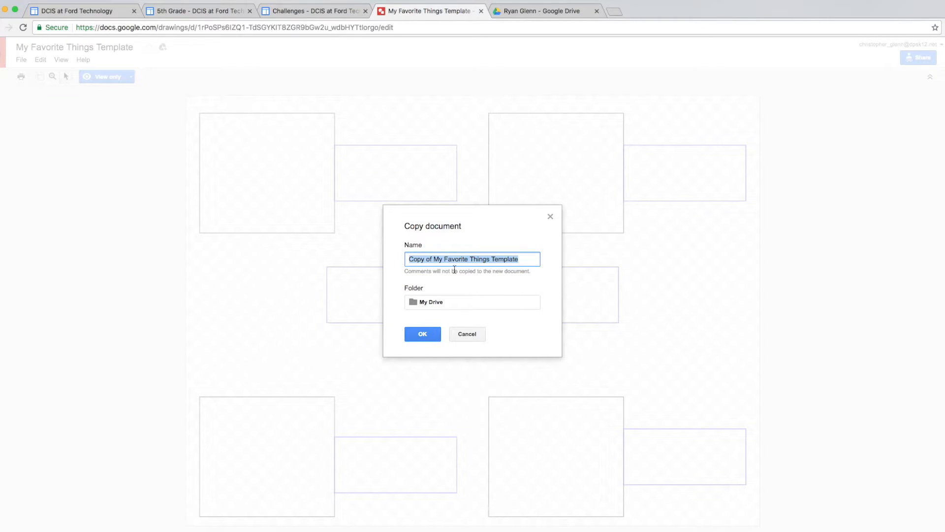
- Name the copy with the student's name before My Favorite Things Template
left_click(435, 258)
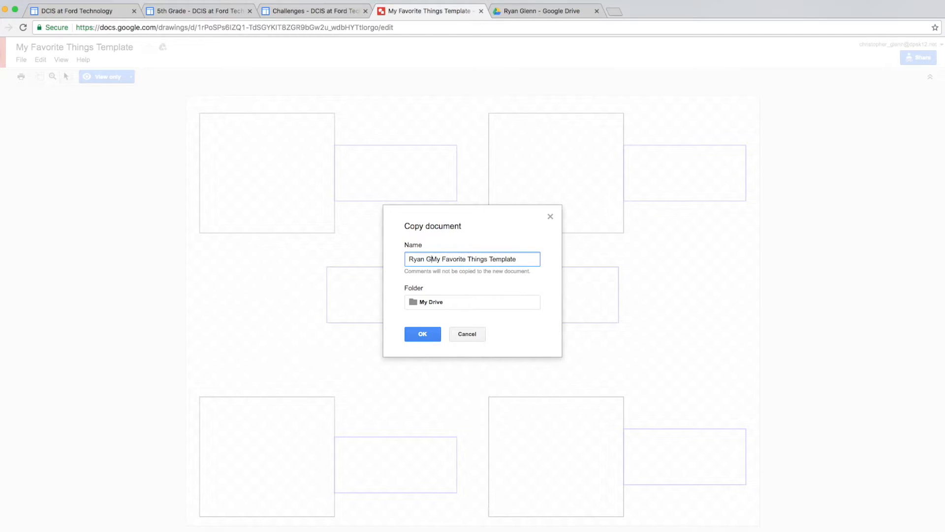
type("lenn")
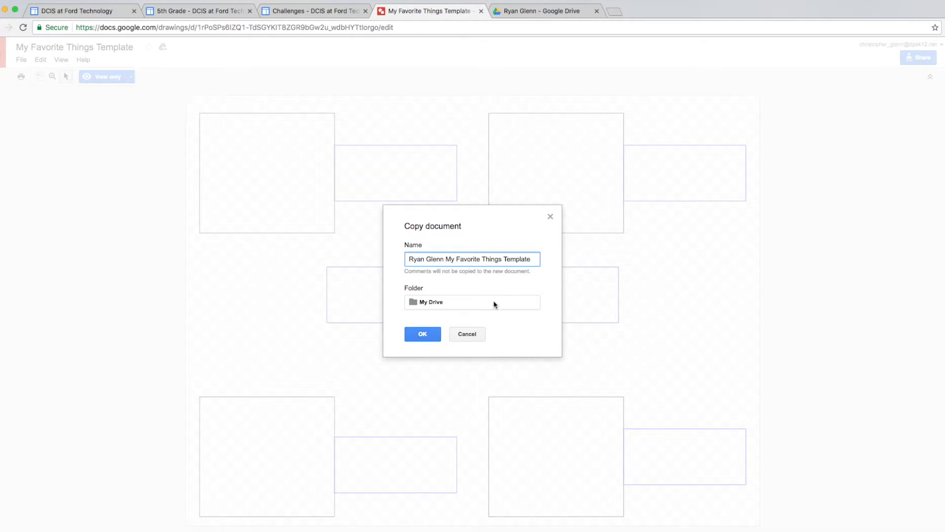
mouse_move(468, 305)
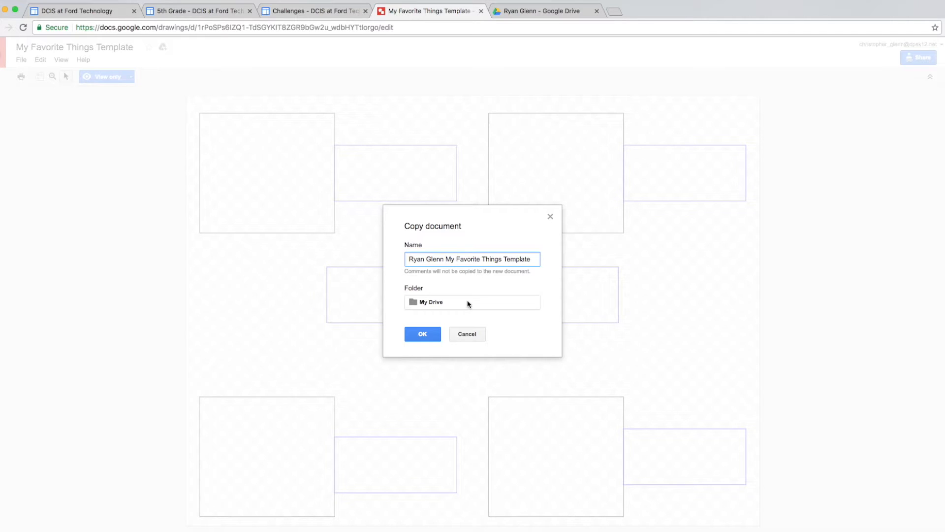
mouse_move(464, 306)
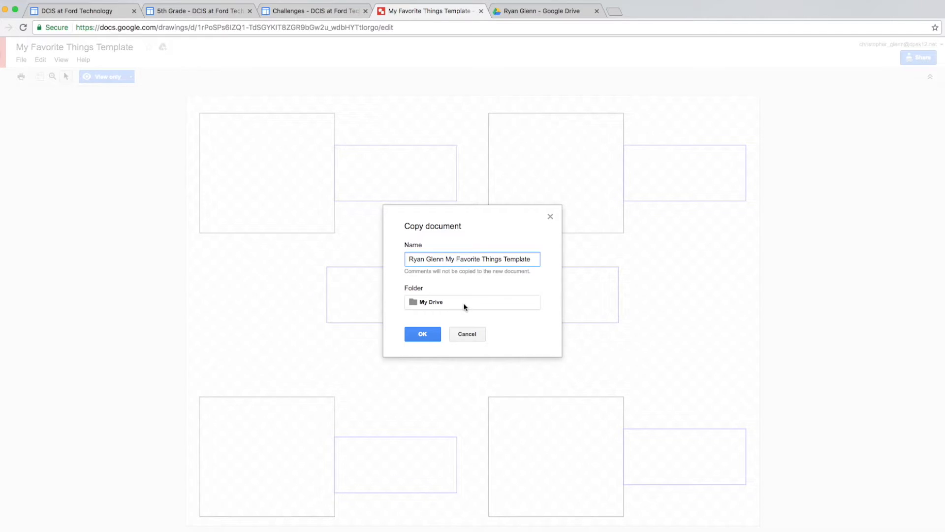
mouse_move(446, 303)
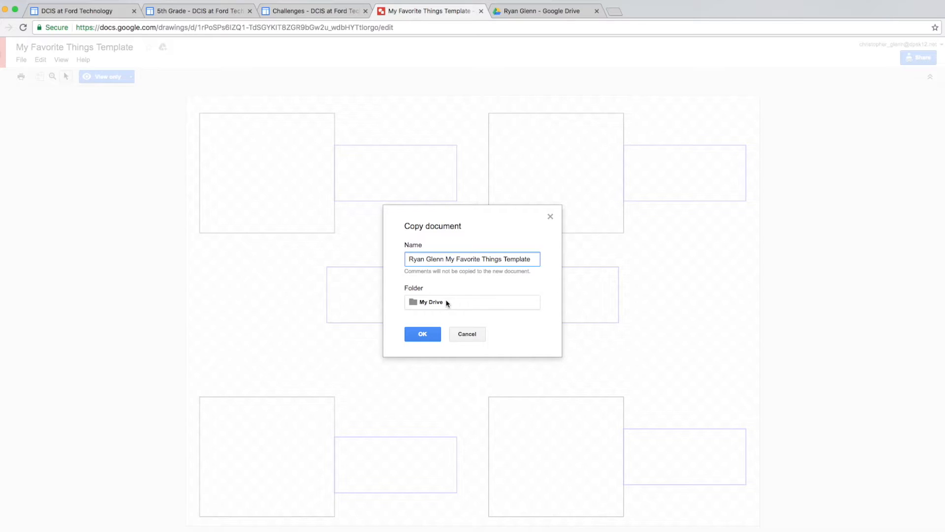
- Save the copy into the student's Google Drawings subfolder and create it
left_click(472, 302)
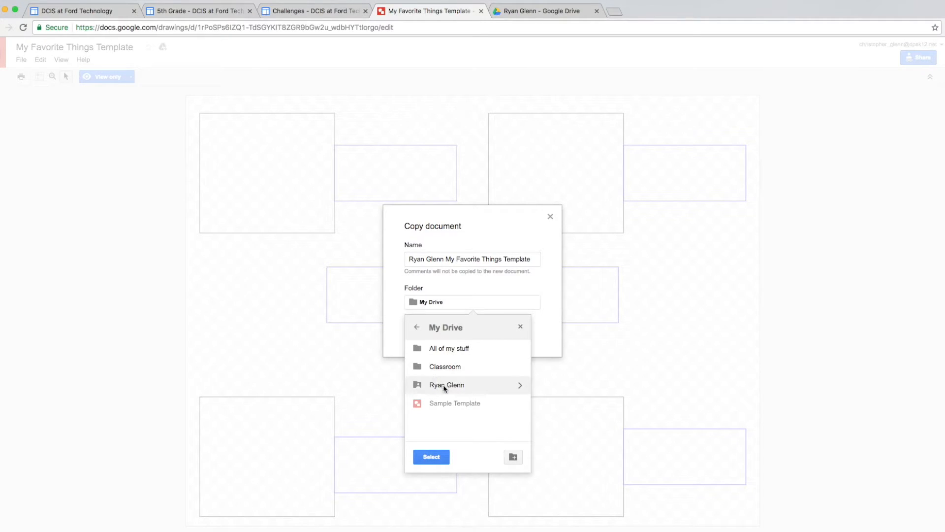
mouse_move(452, 386)
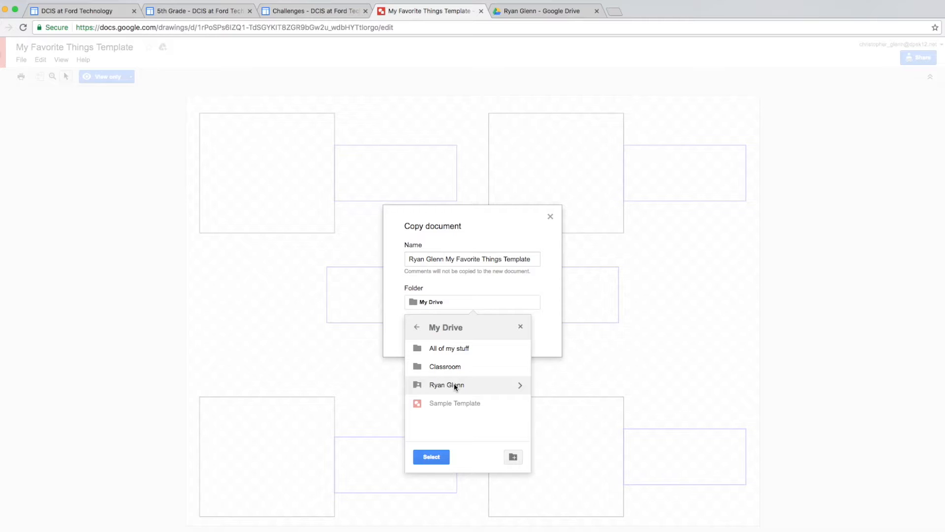
left_click(468, 384)
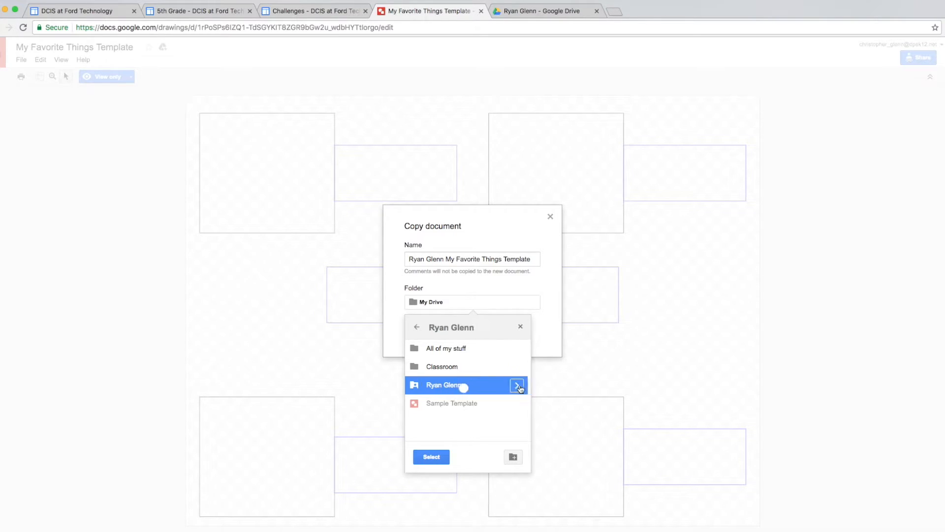
left_click(518, 384)
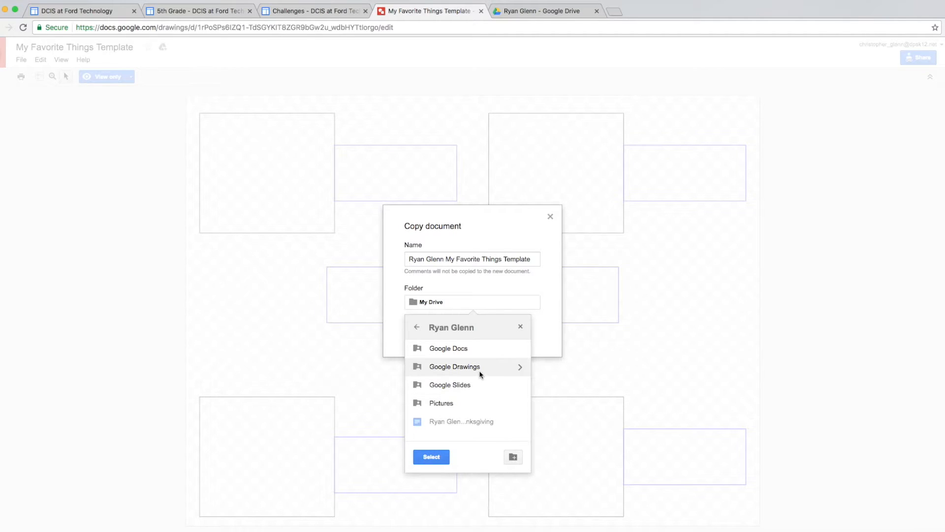
mouse_move(475, 370)
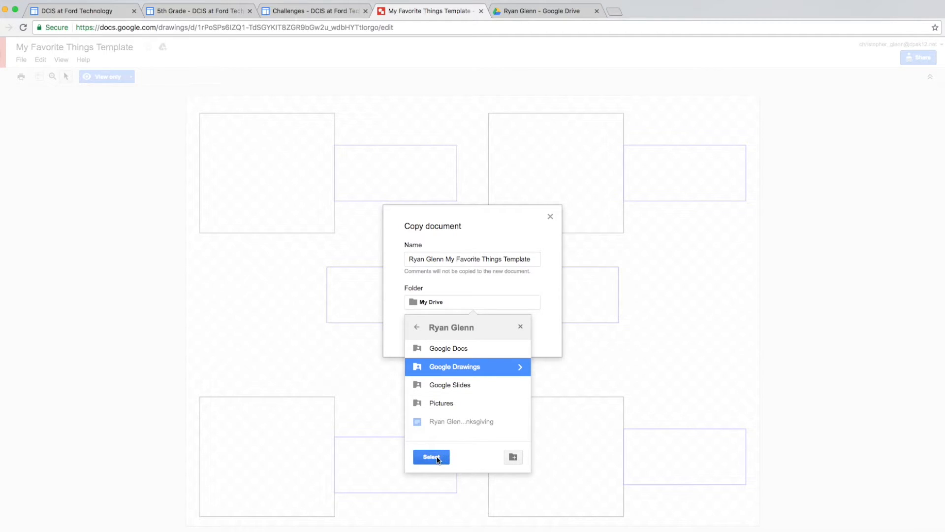
left_click(431, 457)
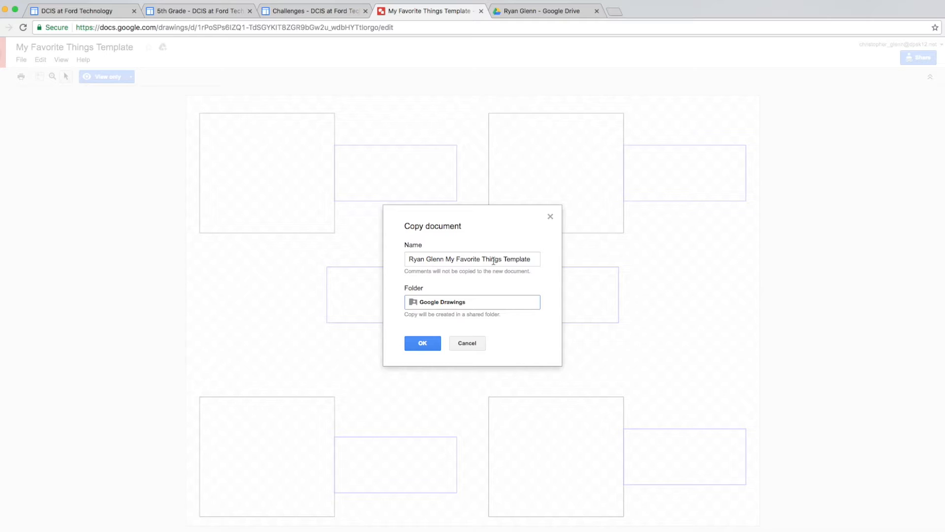
mouse_move(454, 308)
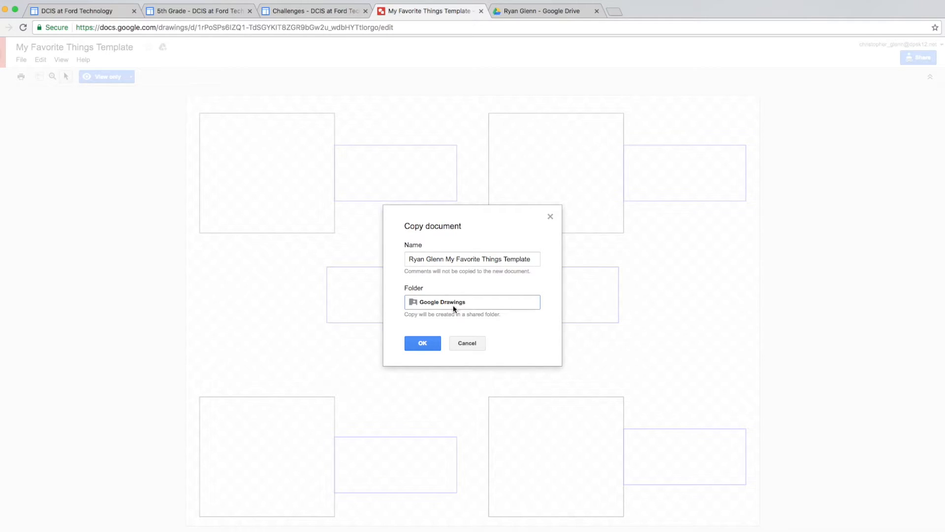
mouse_move(432, 307)
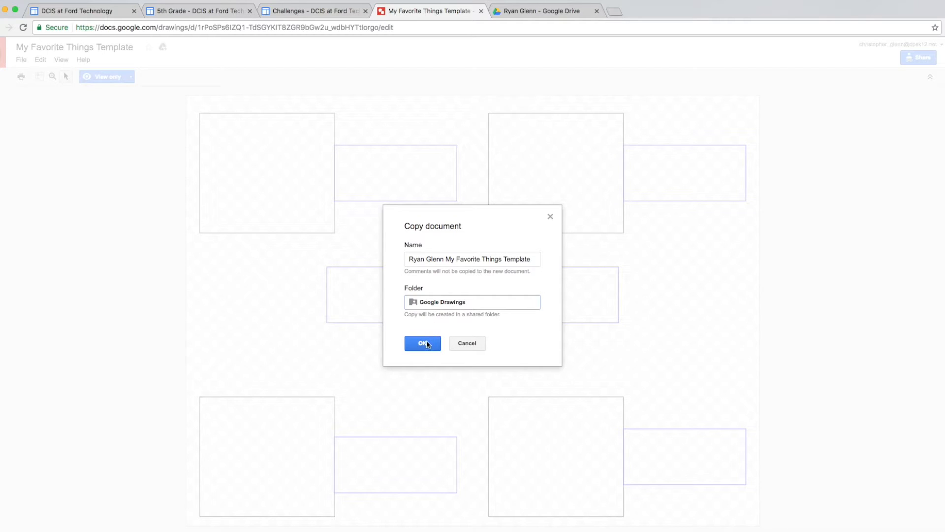
left_click(422, 344)
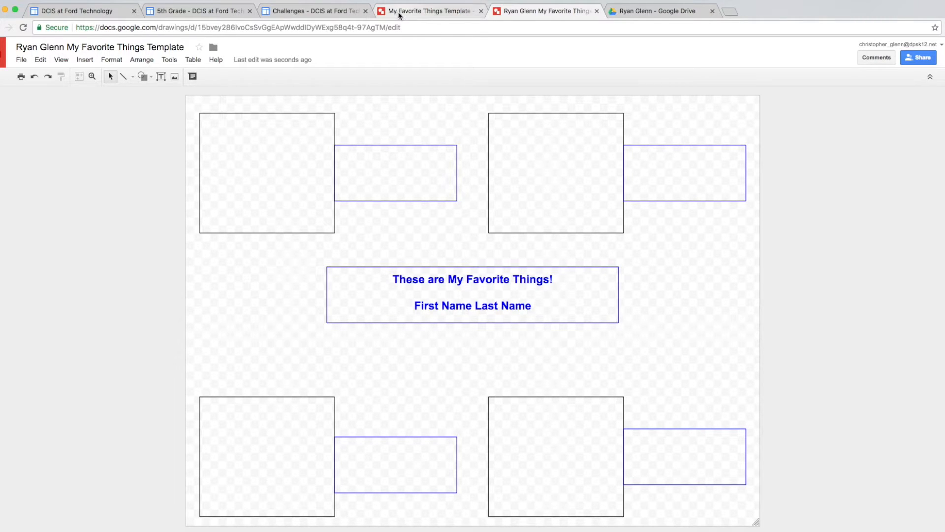
mouse_move(428, 11)
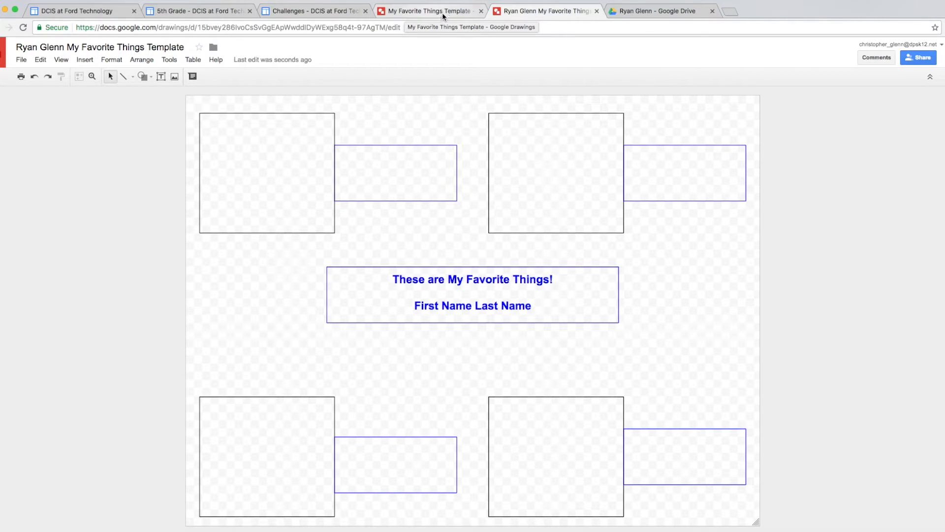
- Close the original template, Challenges and 5th Grade tabs, keeping only the copy
left_click(428, 11)
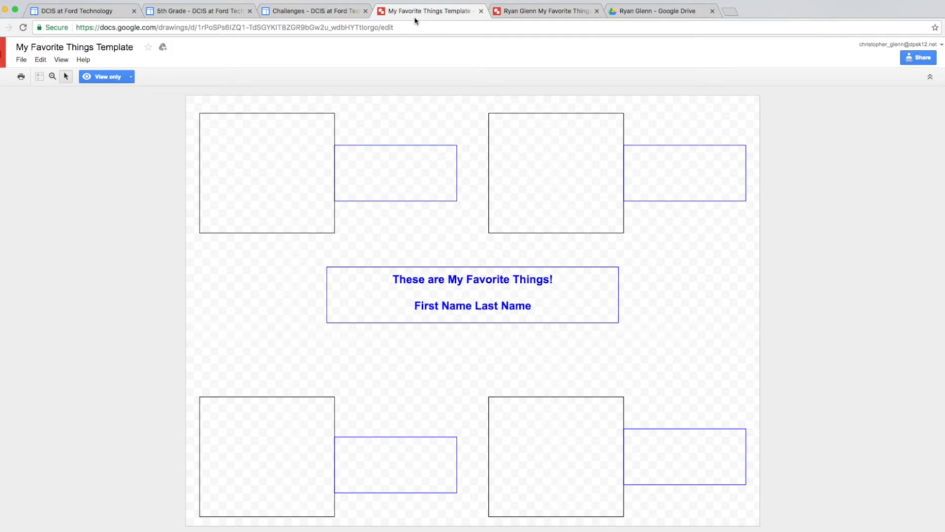
mouse_move(481, 11)
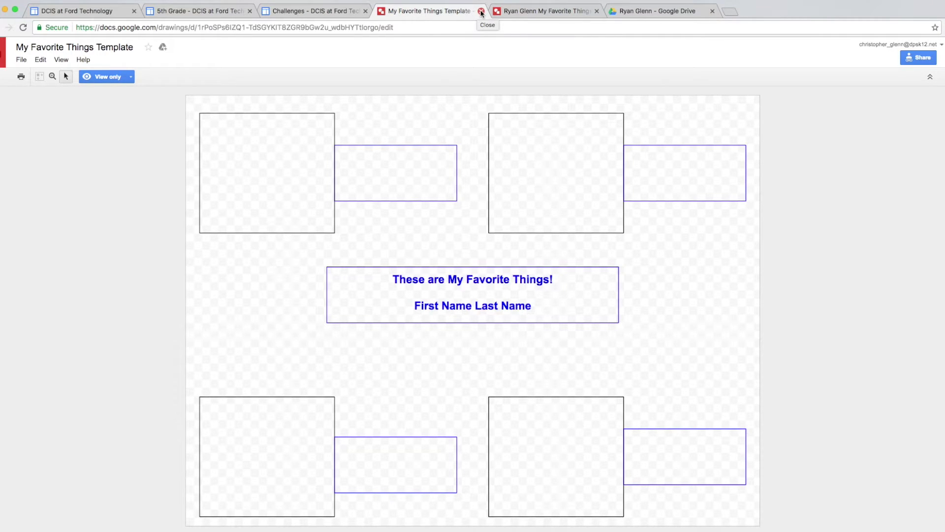
left_click(480, 10)
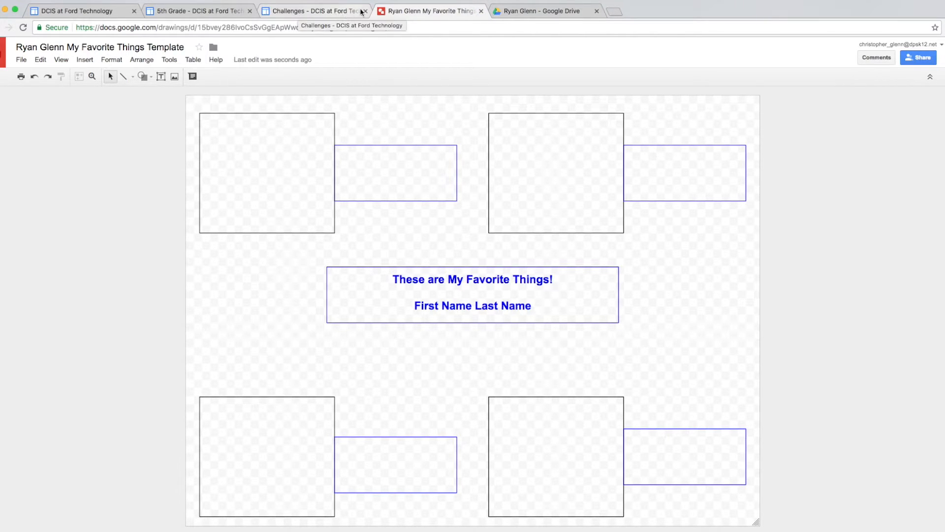
left_click(365, 11)
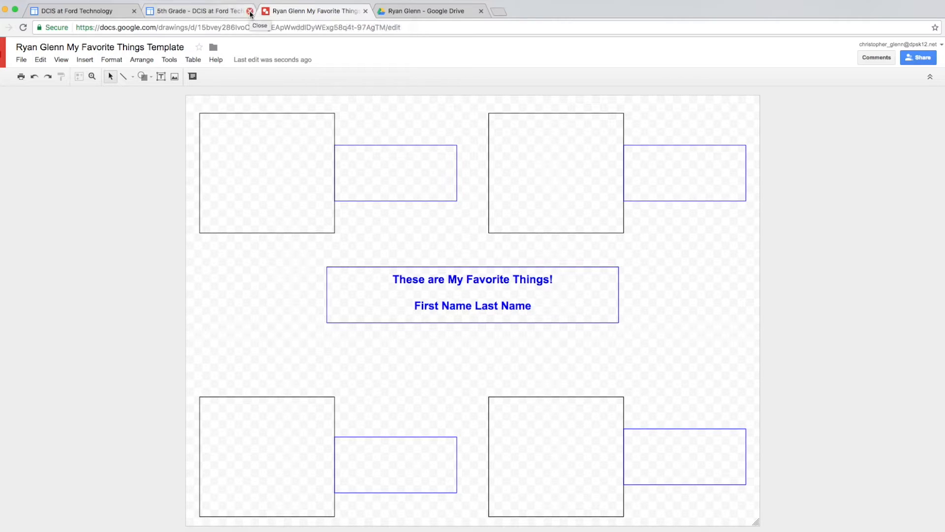
left_click(249, 10)
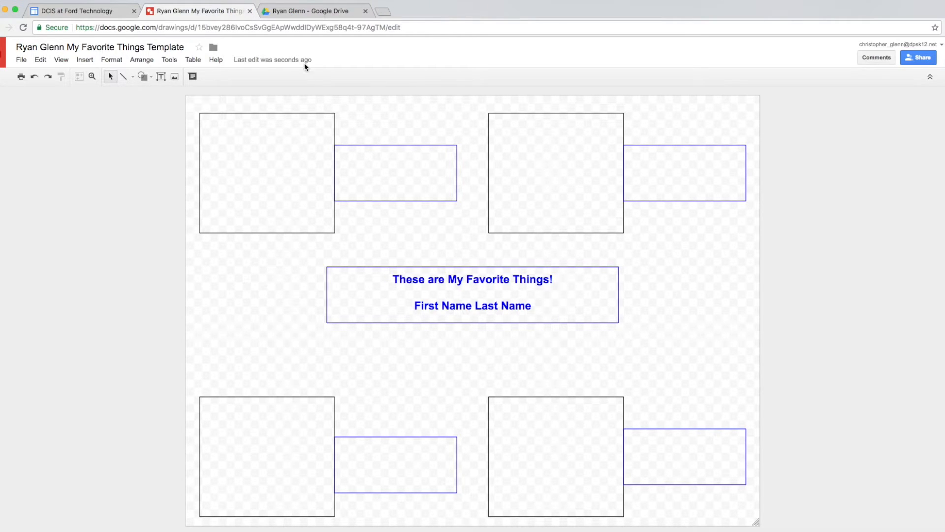
mouse_move(325, 25)
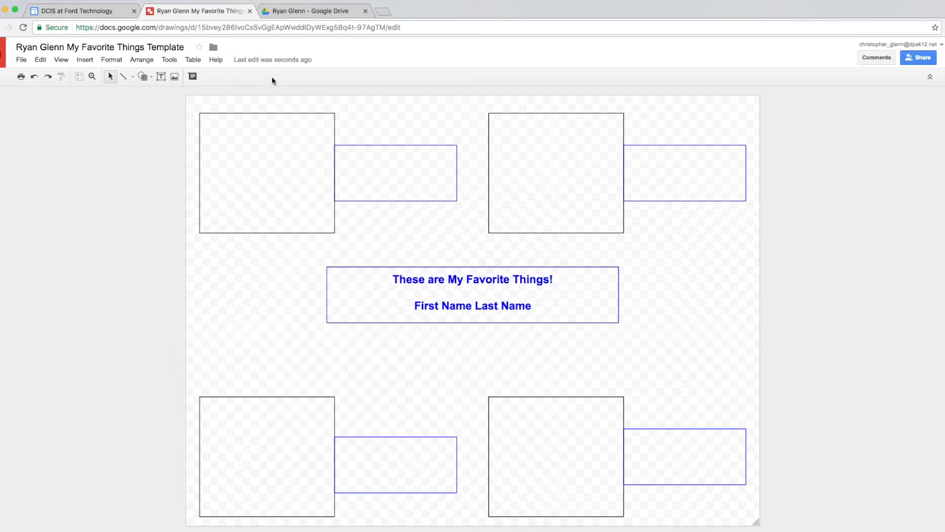
mouse_move(296, 95)
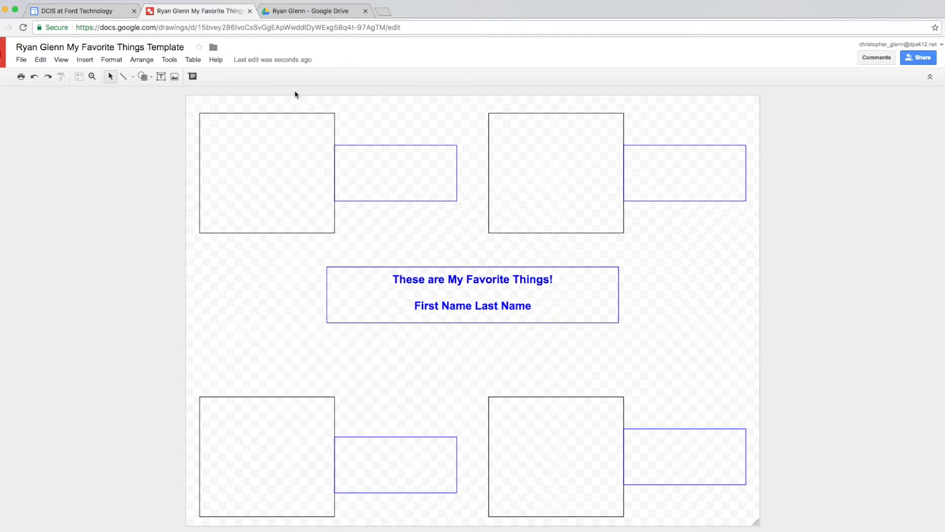
mouse_move(399, 145)
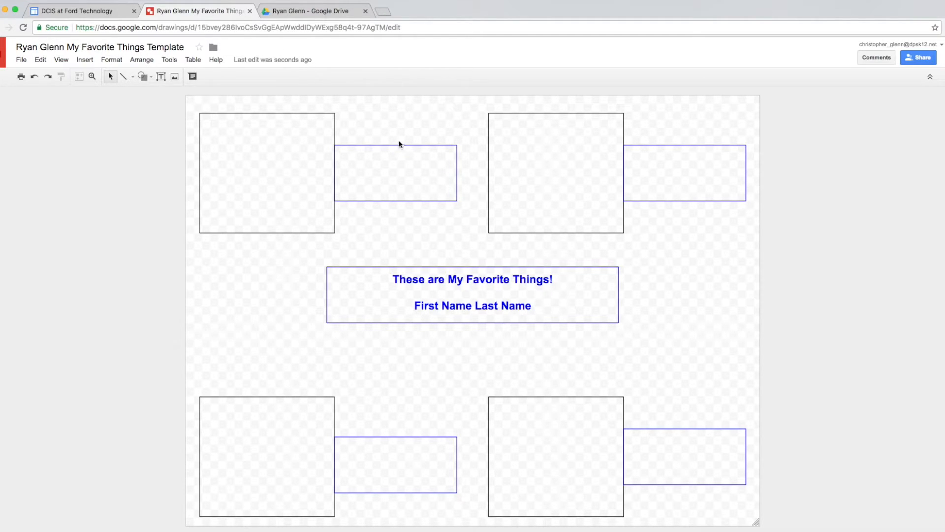
mouse_move(384, 142)
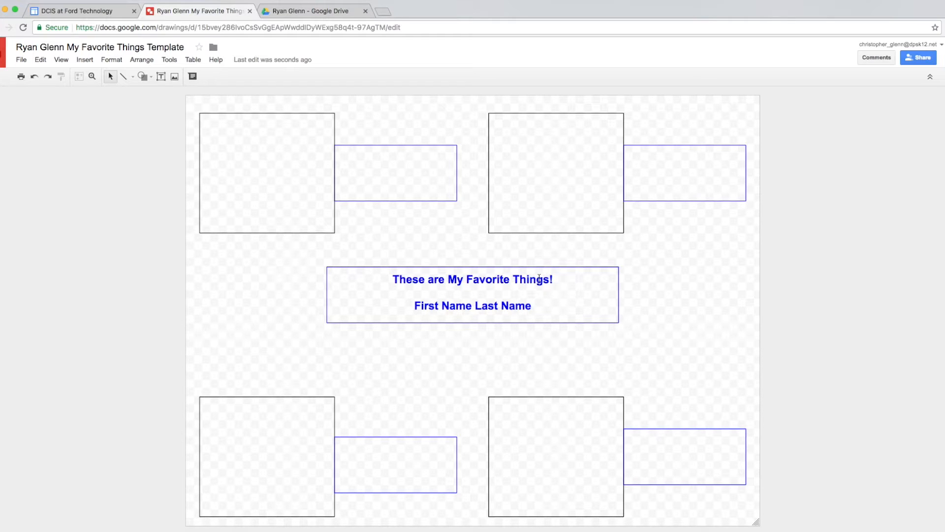
mouse_move(265, 167)
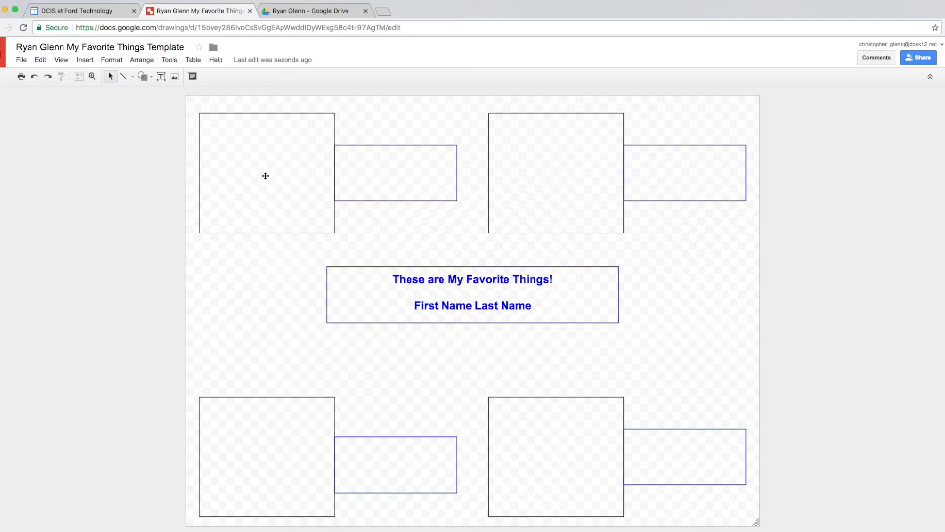
mouse_move(374, 178)
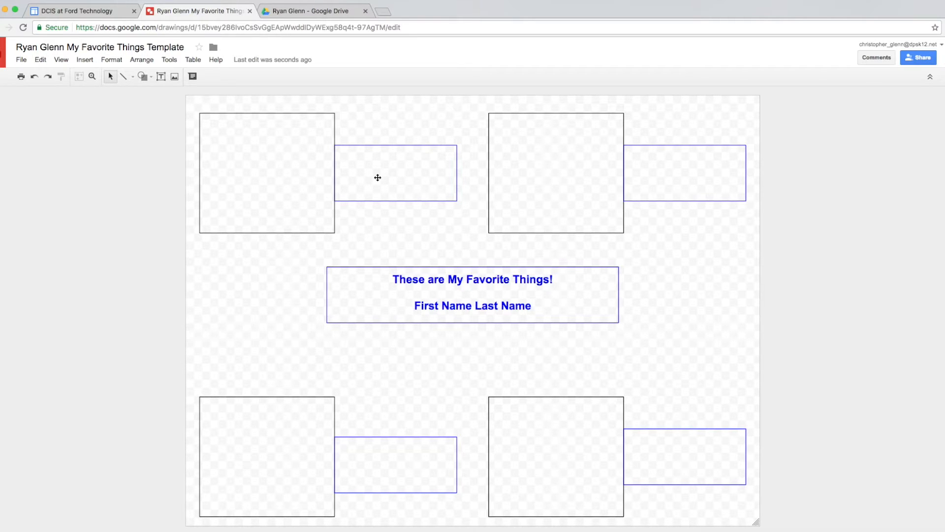
mouse_move(371, 175)
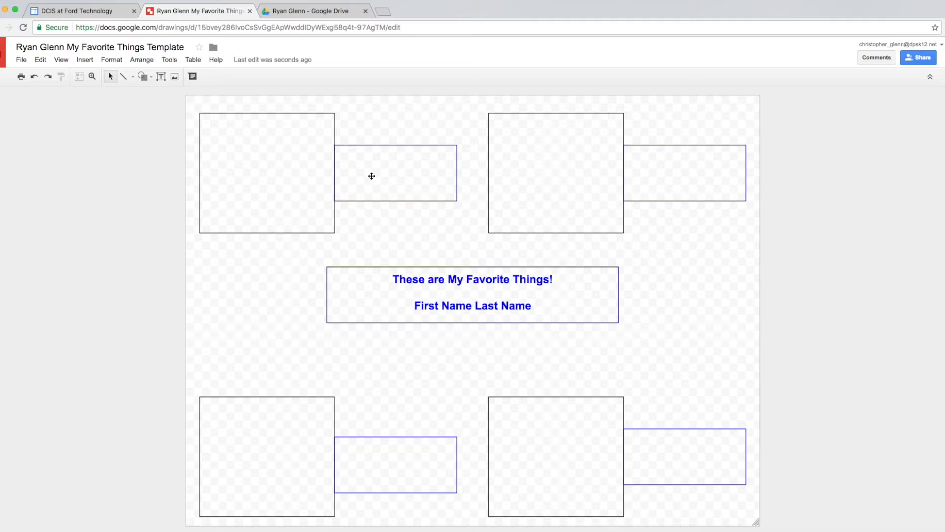
mouse_move(366, 174)
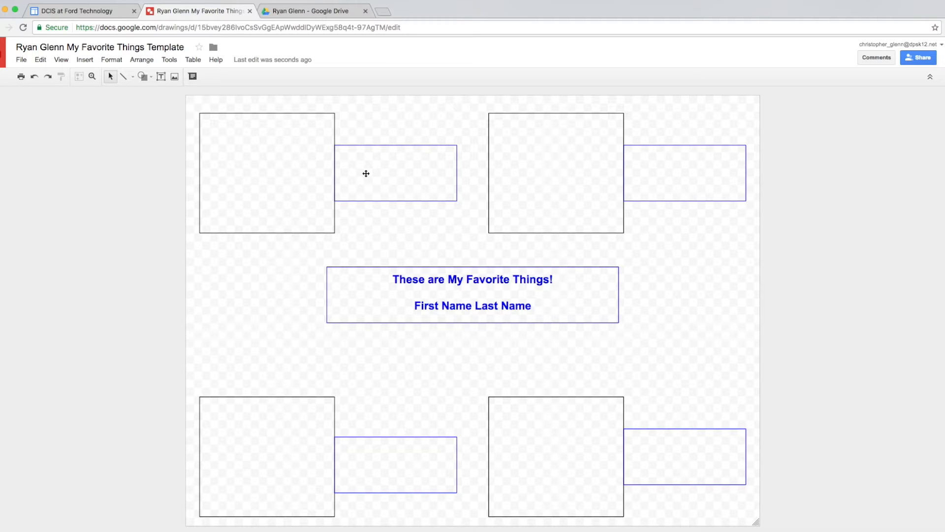
mouse_move(380, 16)
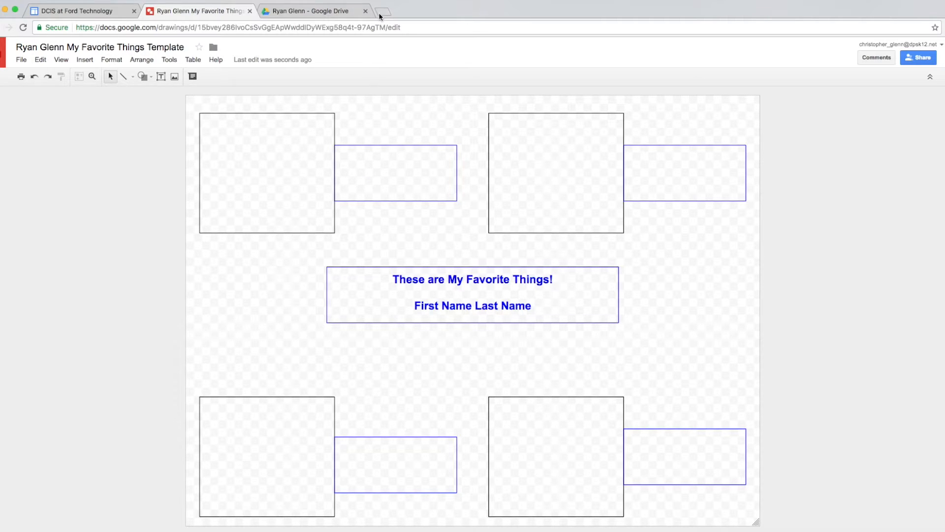
- Search Google Images for 'lebron james' and pick up the yellow-jersey dribbling photo
left_click(379, 11)
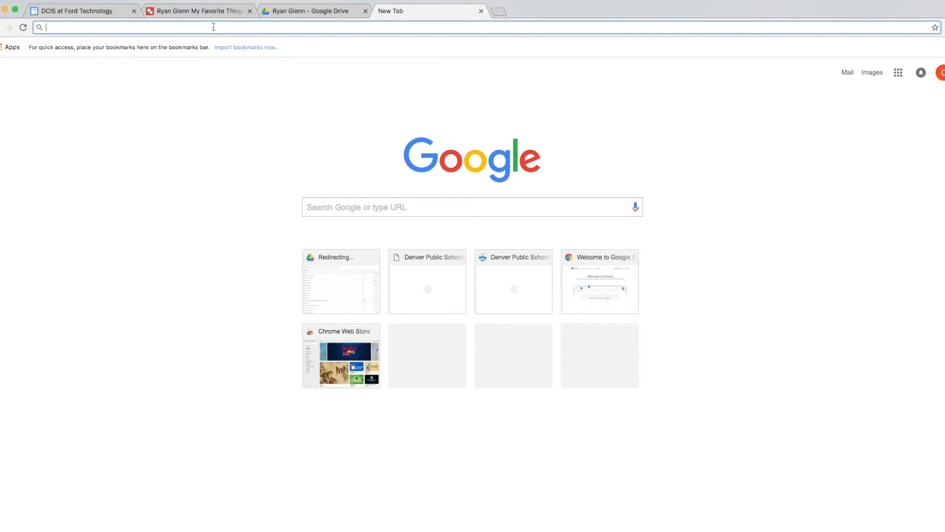
type("lebron james")
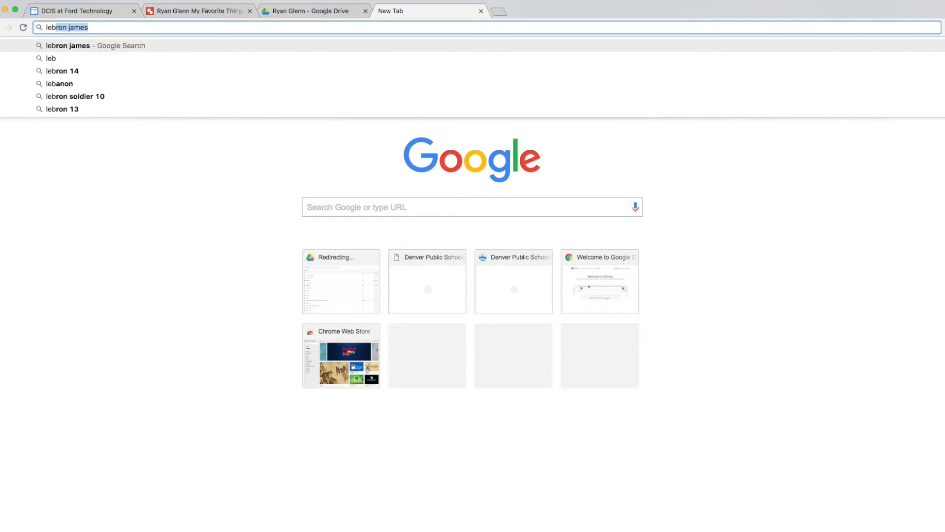
key("Return")
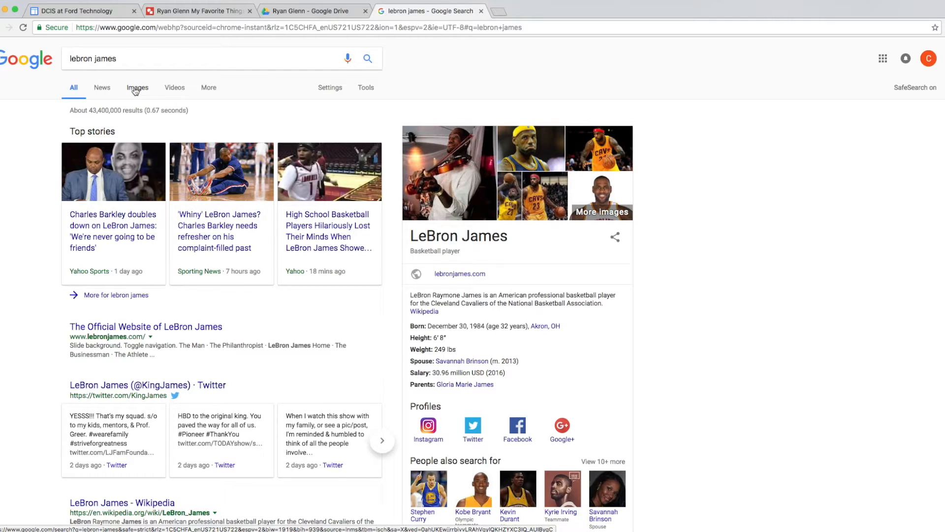
left_click(137, 88)
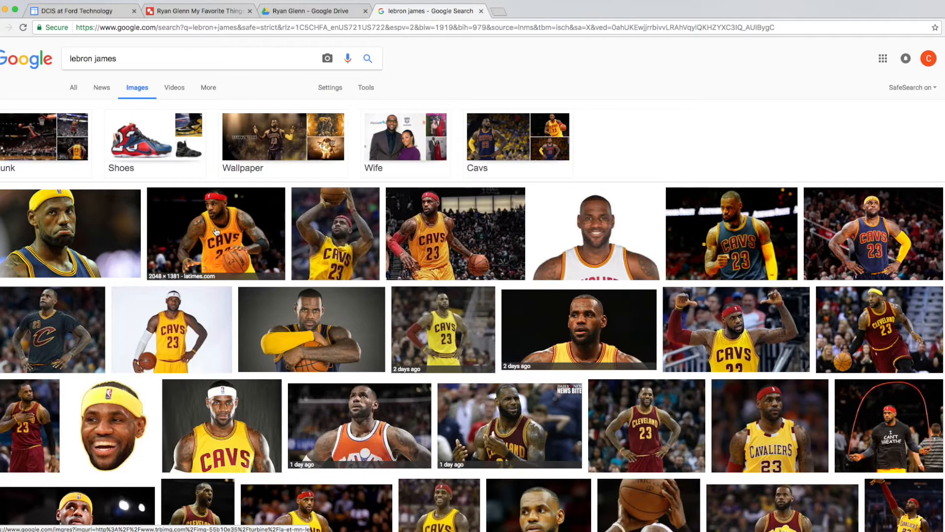
left_click(327, 58)
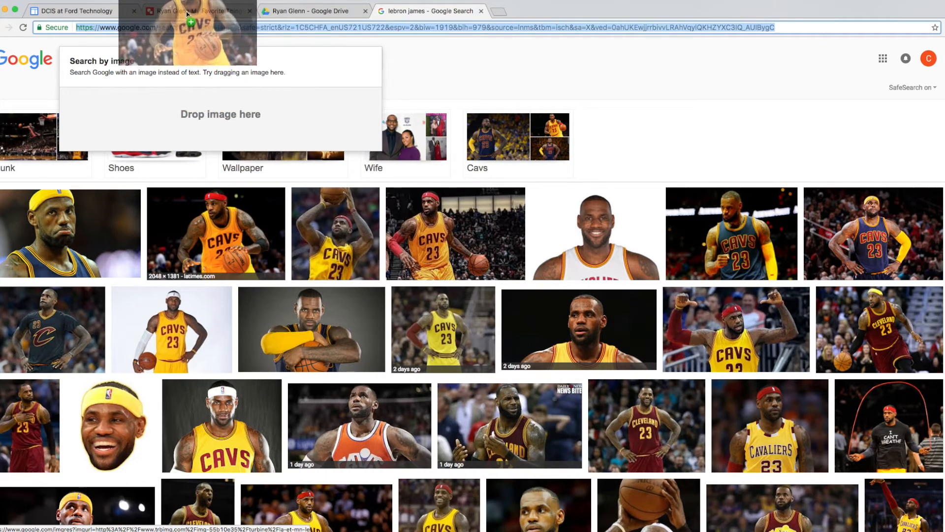
- Drop the LeBron James photo into the top-left frame and shrink it to fit
left_click(199, 10)
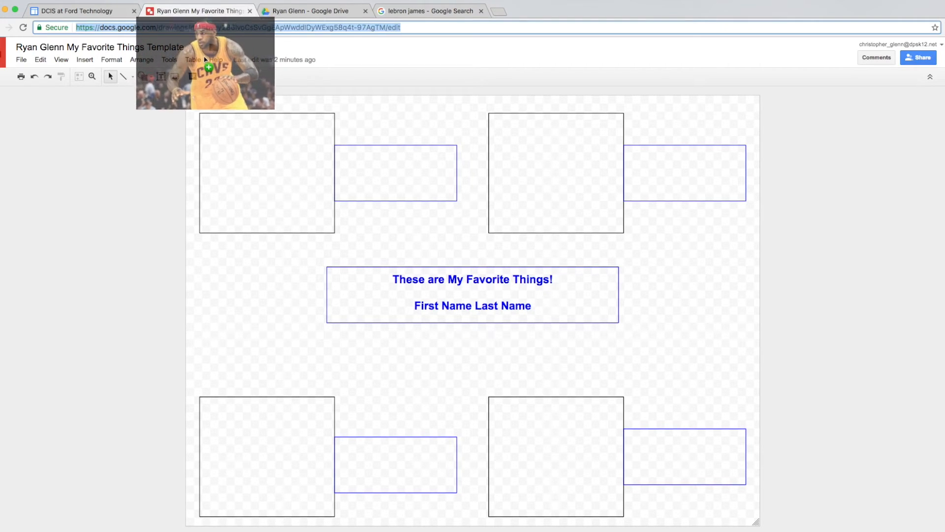
left_click_drag(205, 66, 250, 136)
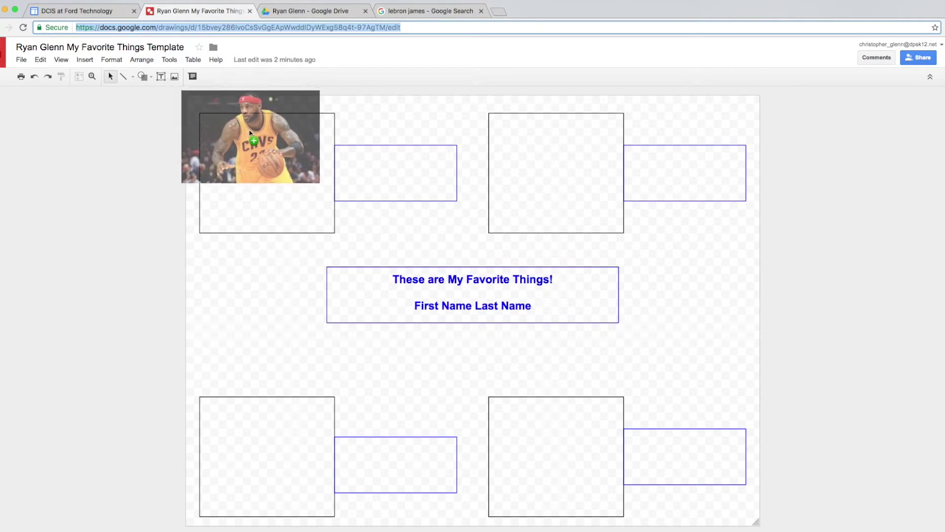
left_click_drag(250, 136, 266, 158)
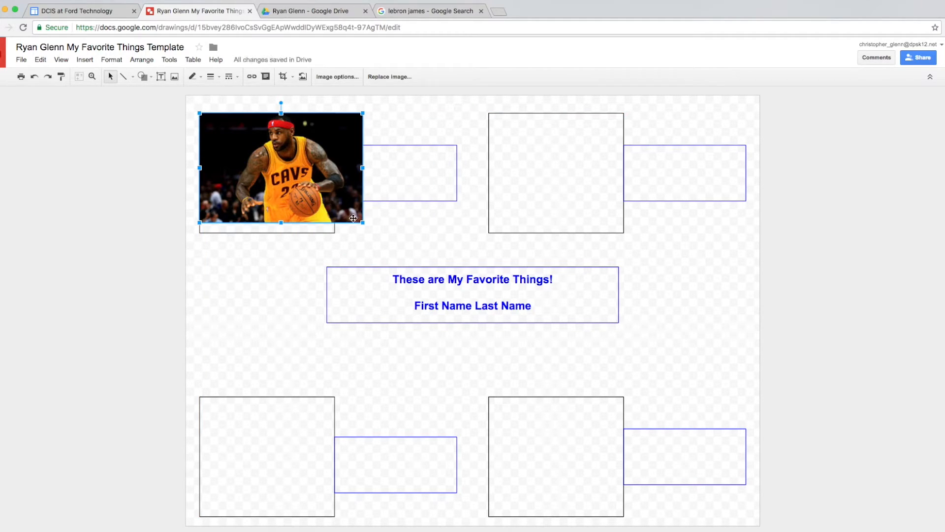
mouse_move(319, 155)
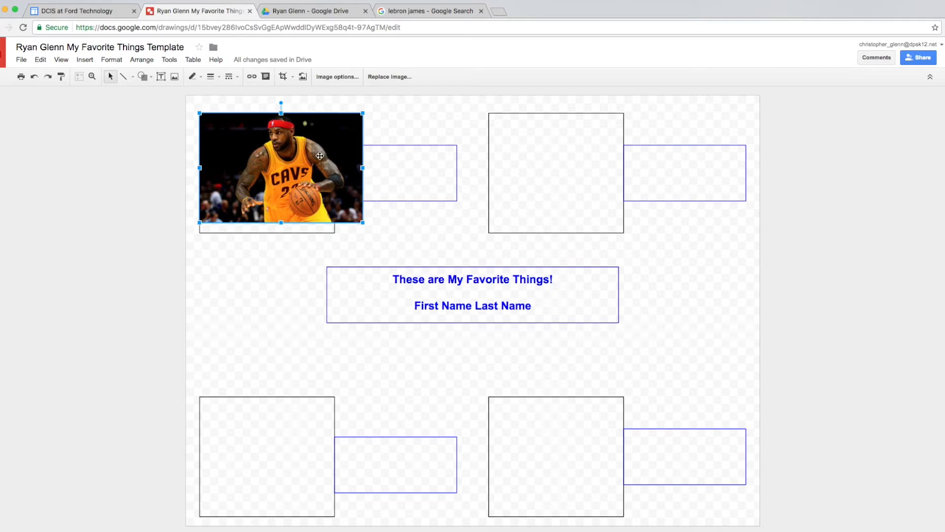
mouse_move(377, 189)
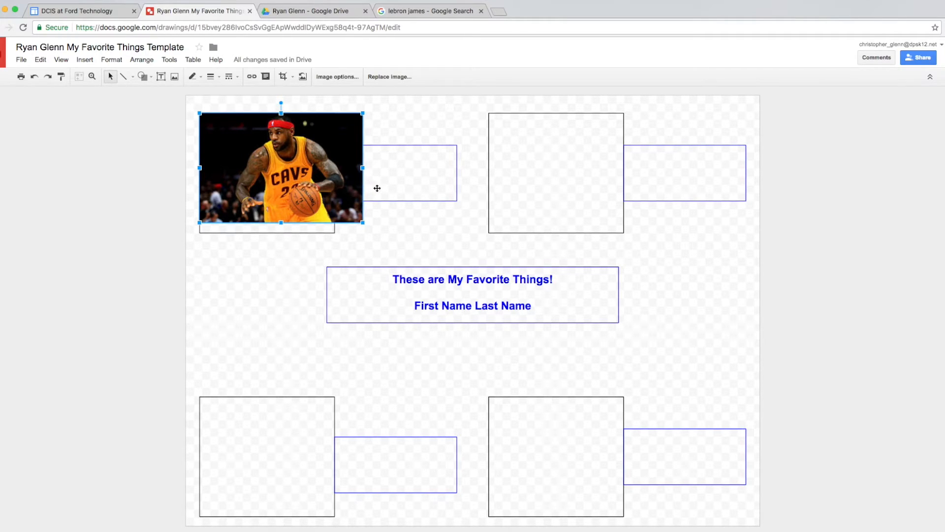
mouse_move(362, 167)
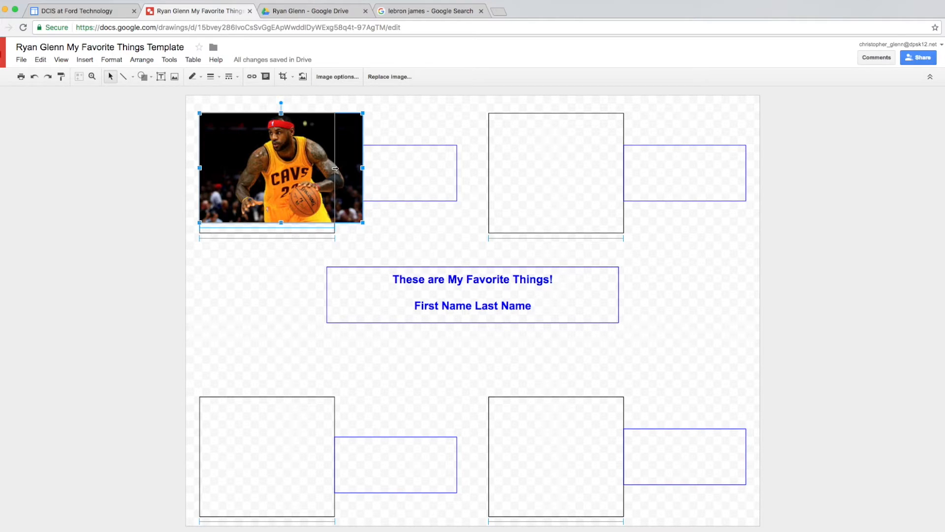
left_click_drag(362, 167, 335, 168)
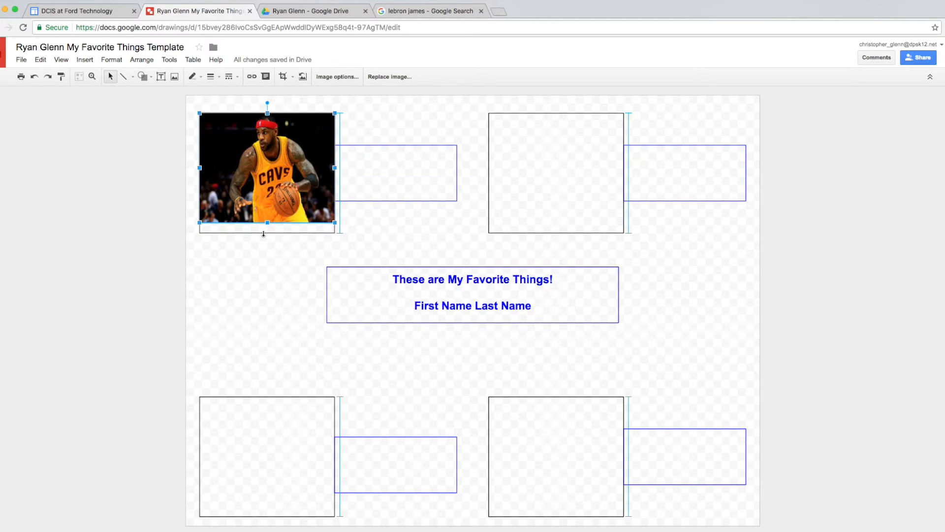
left_click(373, 234)
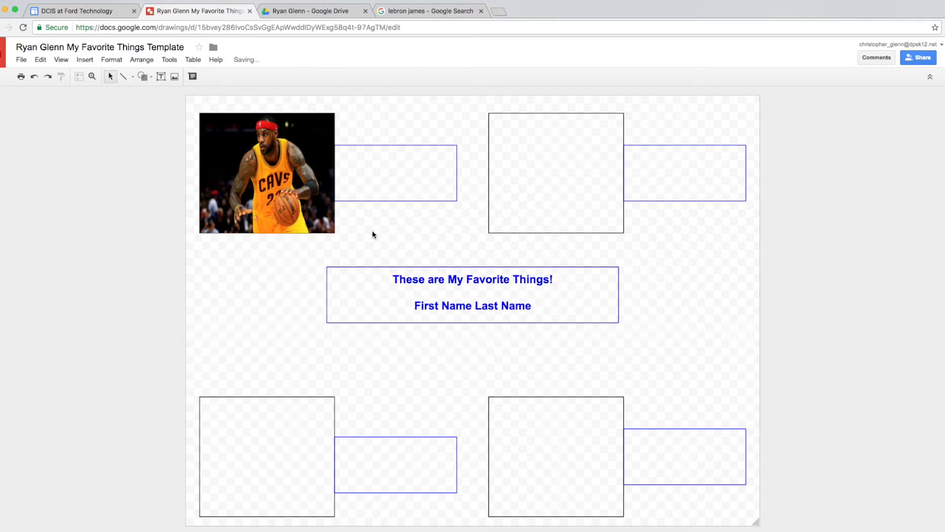
mouse_move(429, 211)
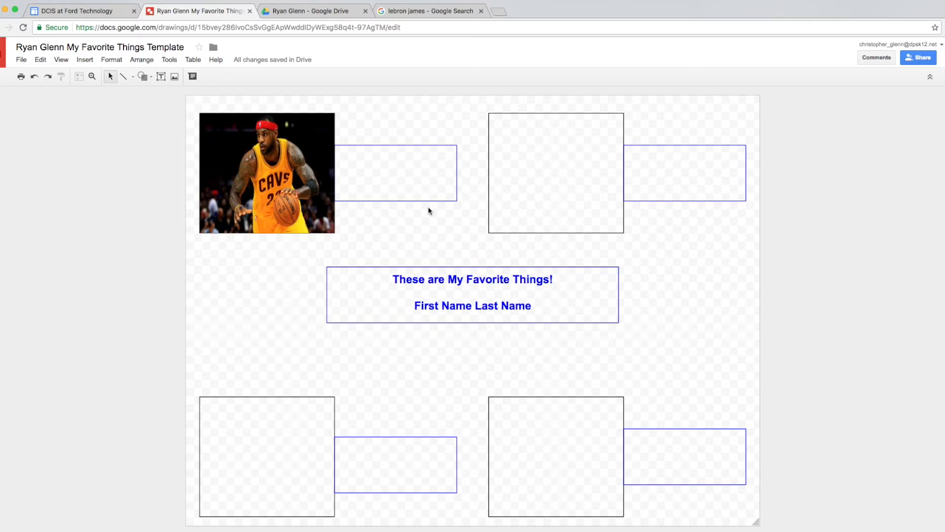
mouse_move(443, 80)
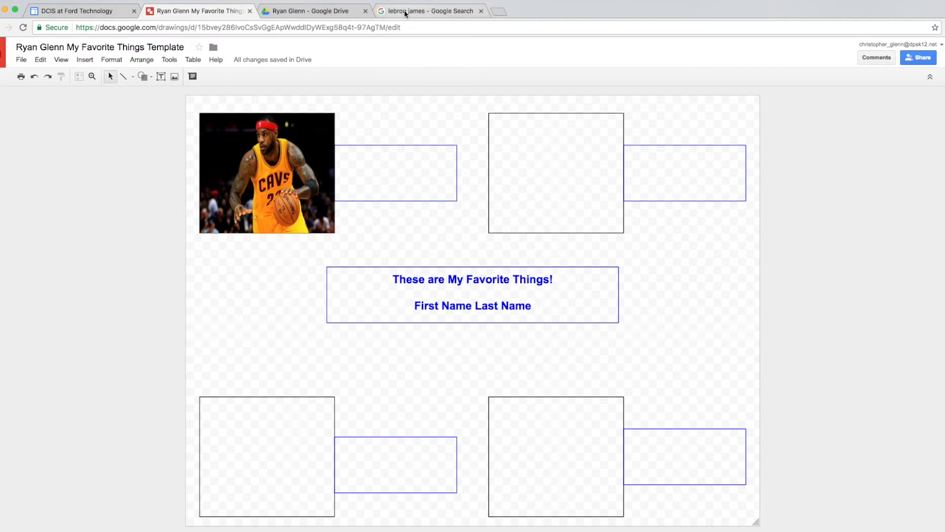
mouse_move(419, 11)
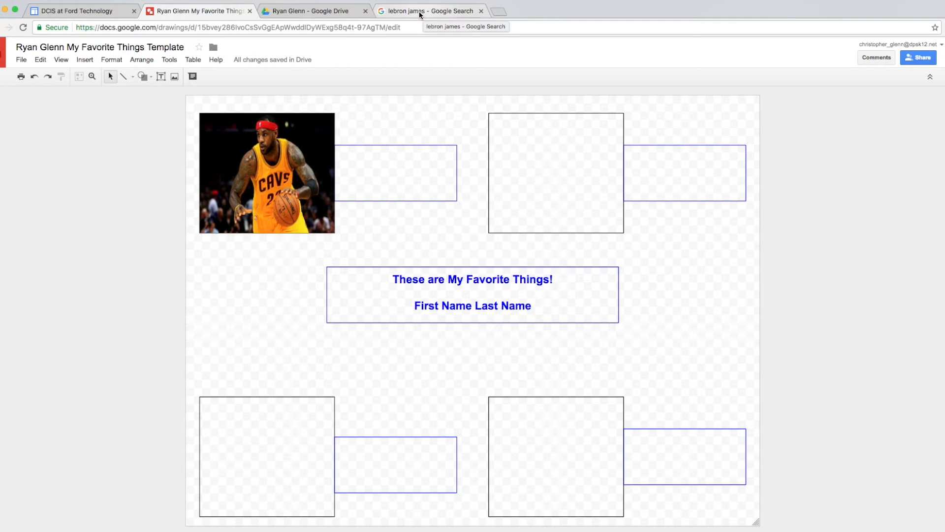
- Search images for 'cute puppy' and pick up the fluffy white puppy photo
left_click(428, 11)
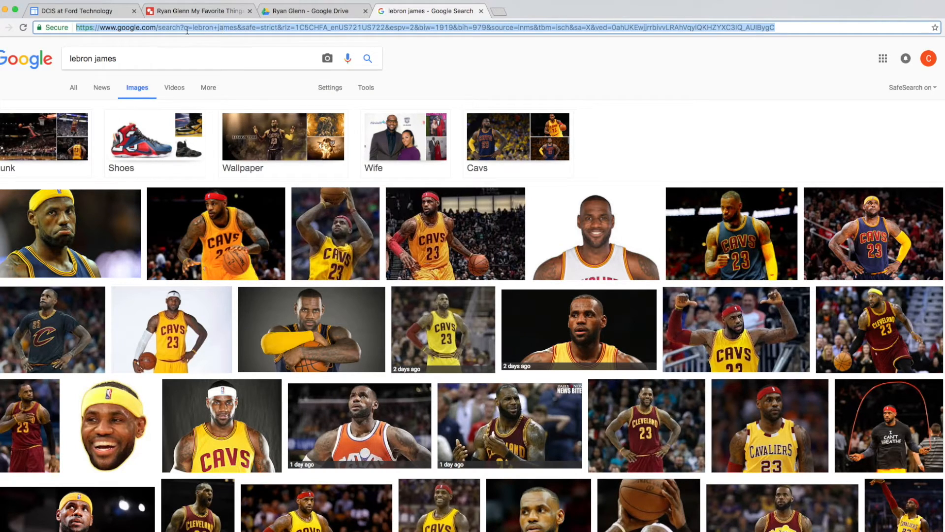
mouse_move(127, 58)
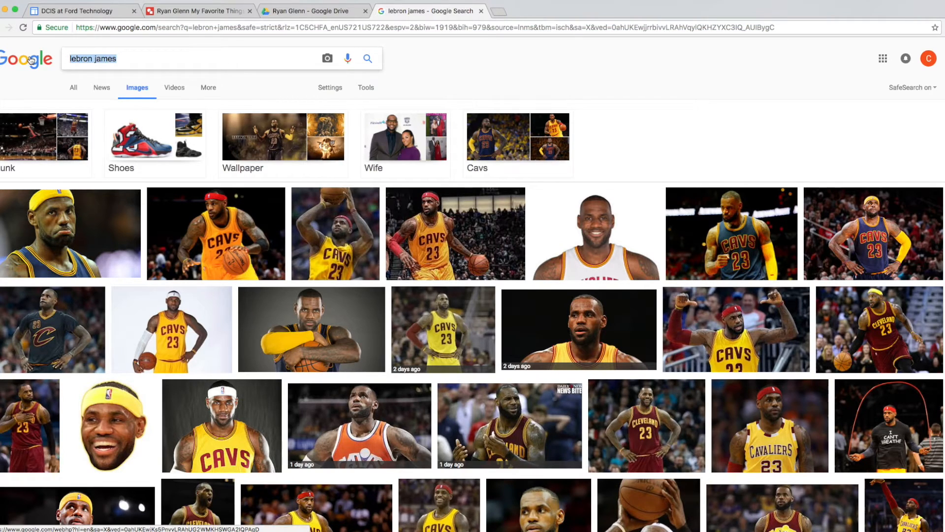
mouse_move(270, 80)
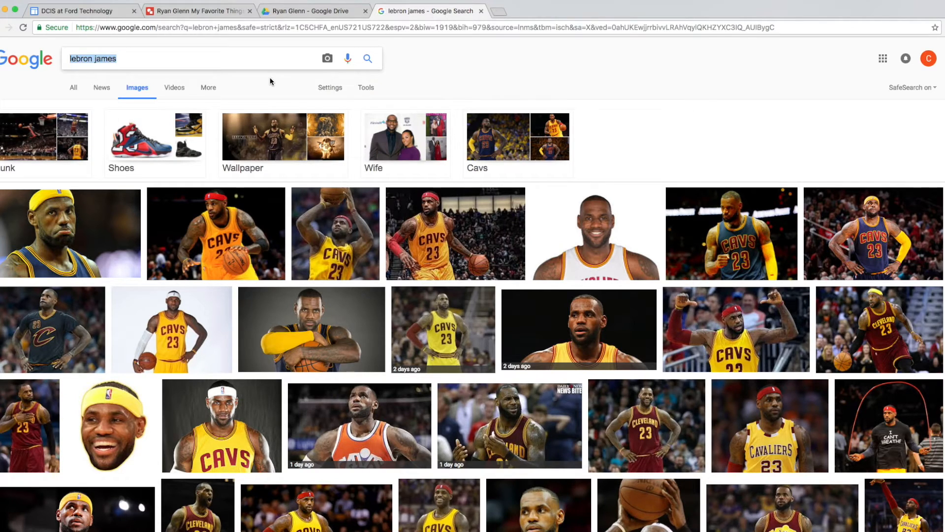
type("cute puppy")
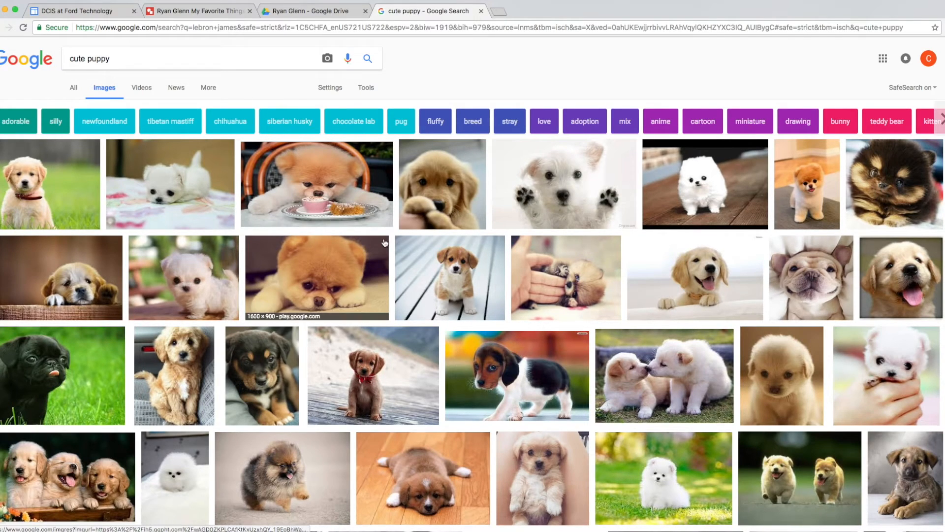
mouse_move(206, 275)
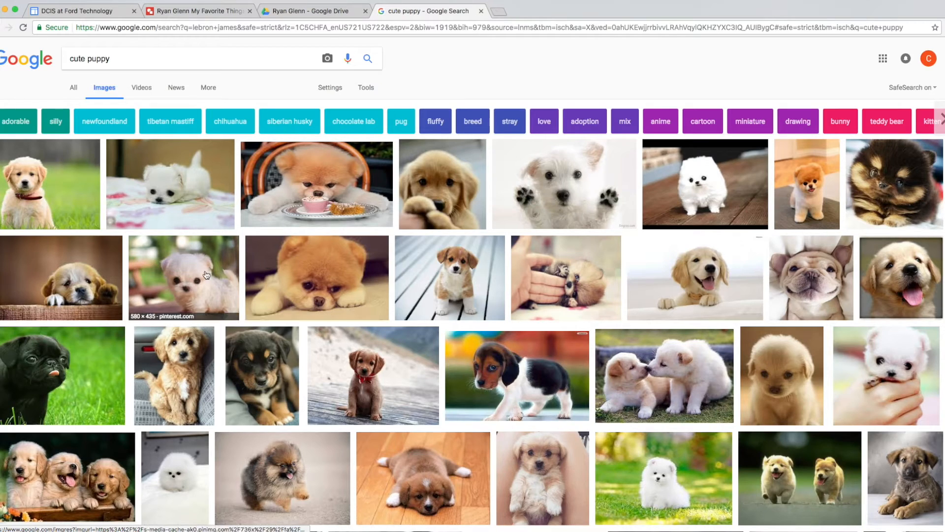
mouse_move(195, 283)
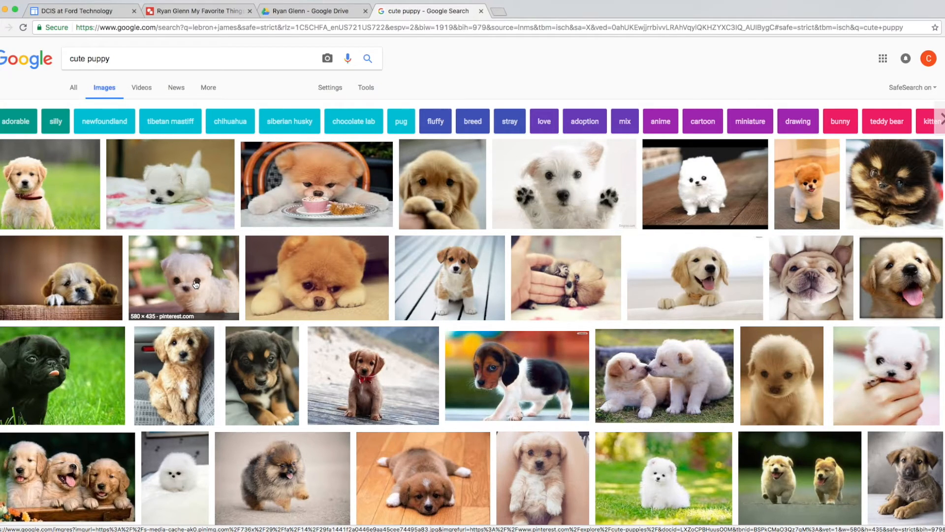
mouse_move(194, 284)
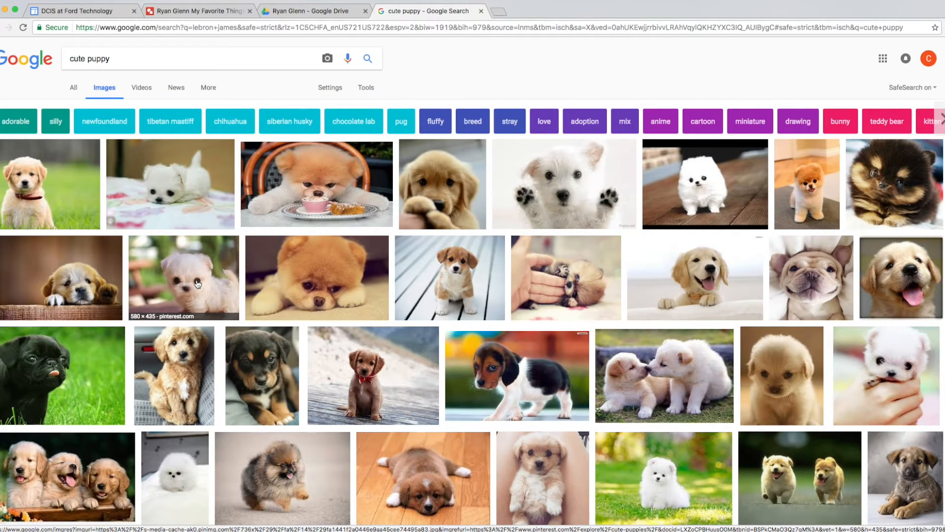
mouse_move(197, 284)
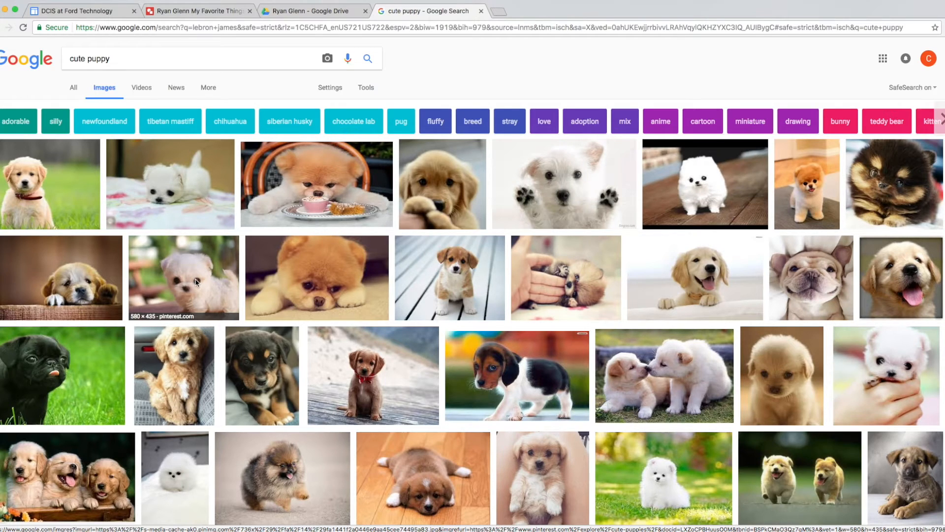
left_click(327, 59)
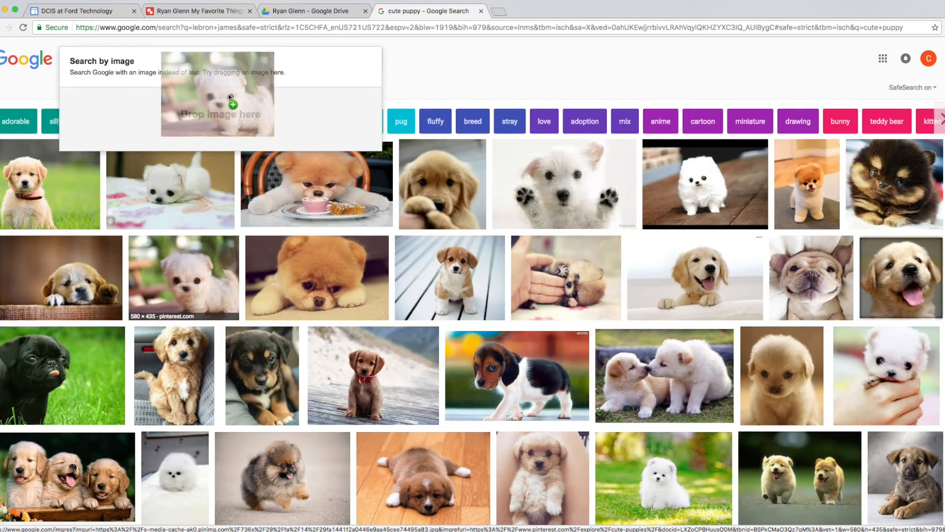
- Drag the white puppy photo onto the drawing canvas toward the top-right box
left_click(198, 11)
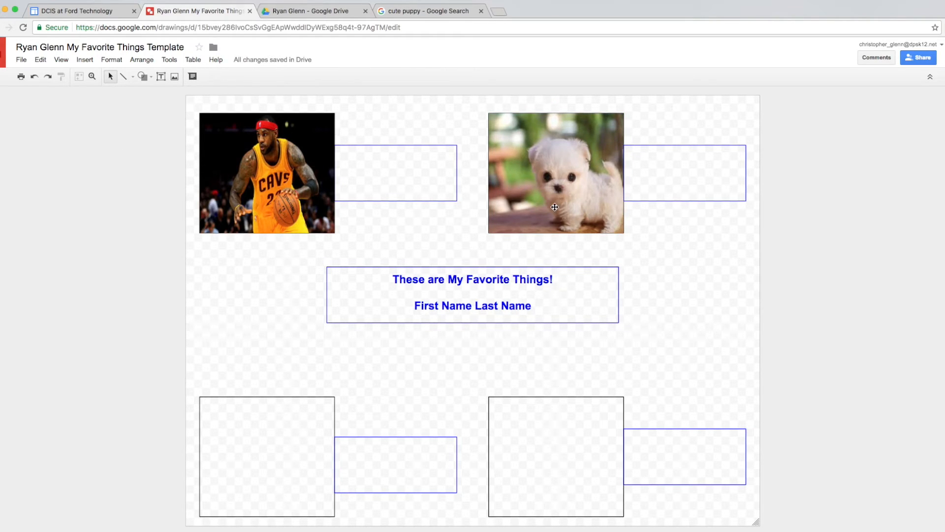
mouse_move(652, 349)
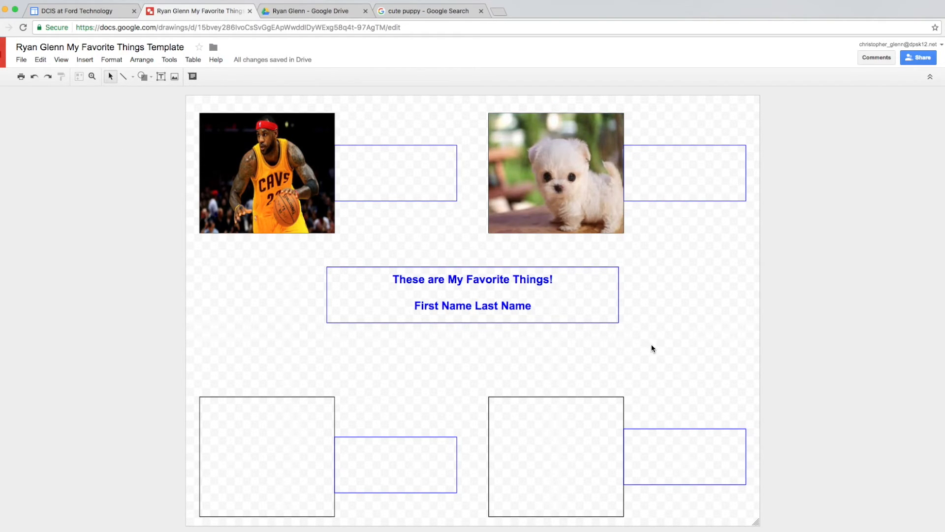
mouse_move(646, 349)
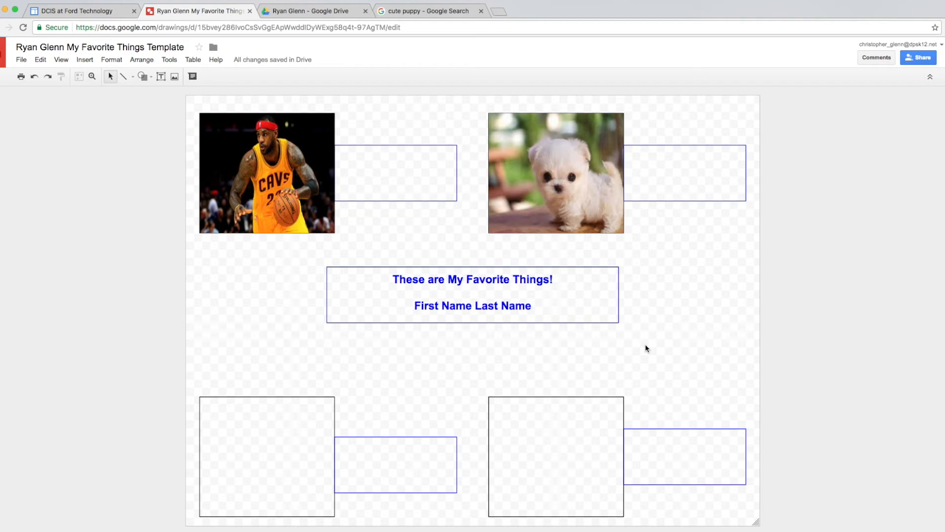
mouse_move(553, 337)
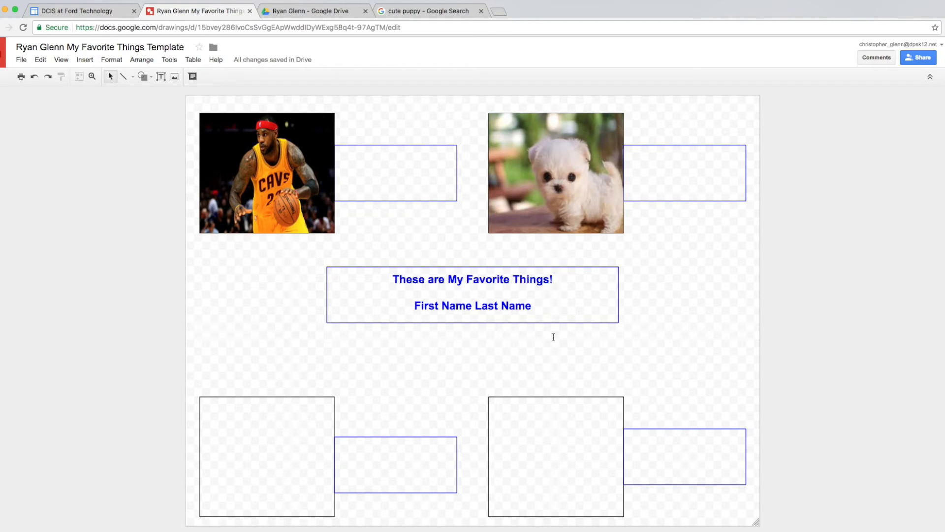
mouse_move(427, 377)
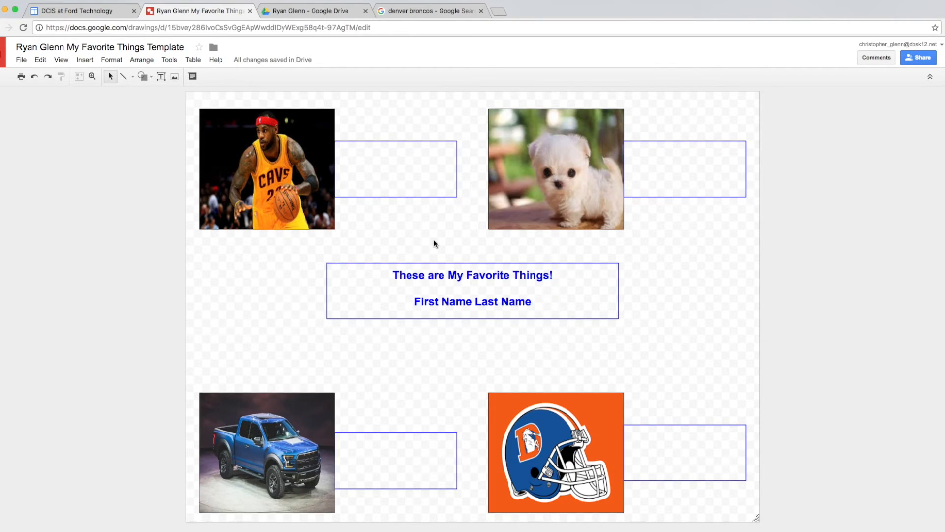
mouse_move(318, 234)
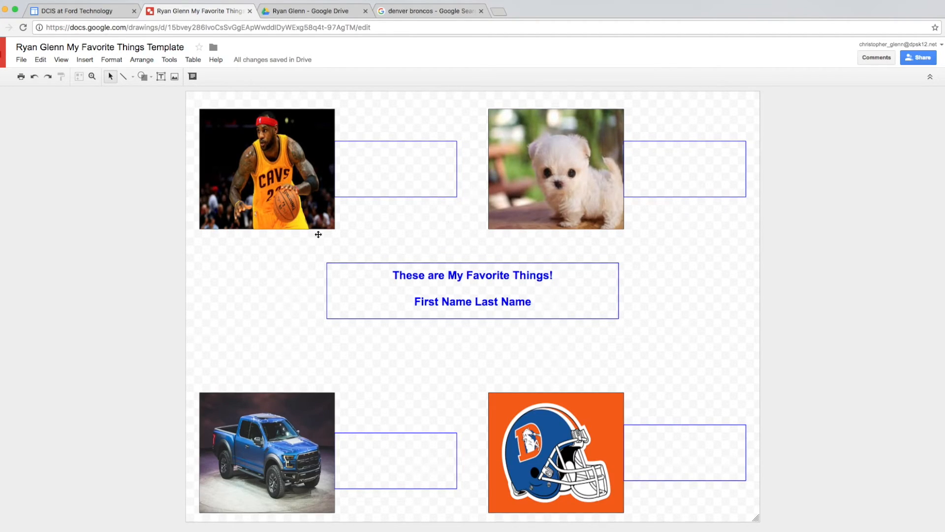
mouse_move(407, 248)
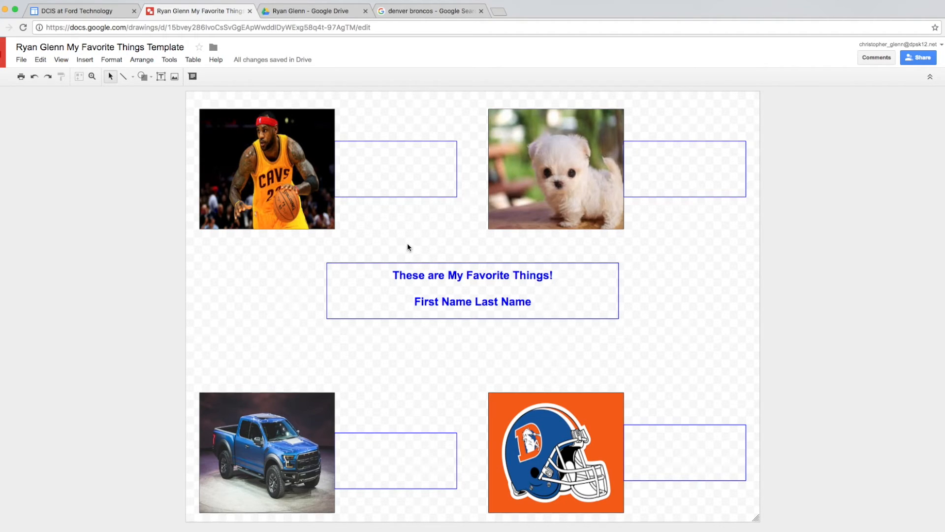
mouse_move(403, 247)
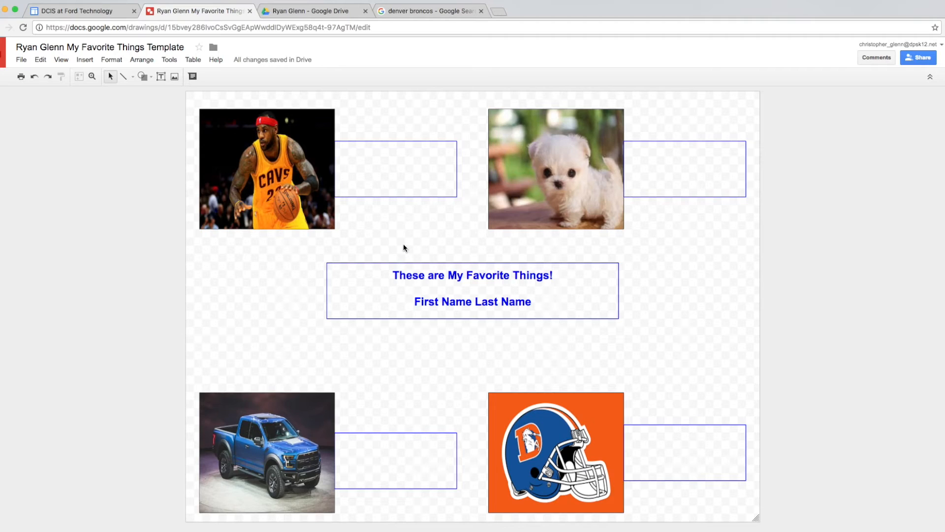
mouse_move(402, 166)
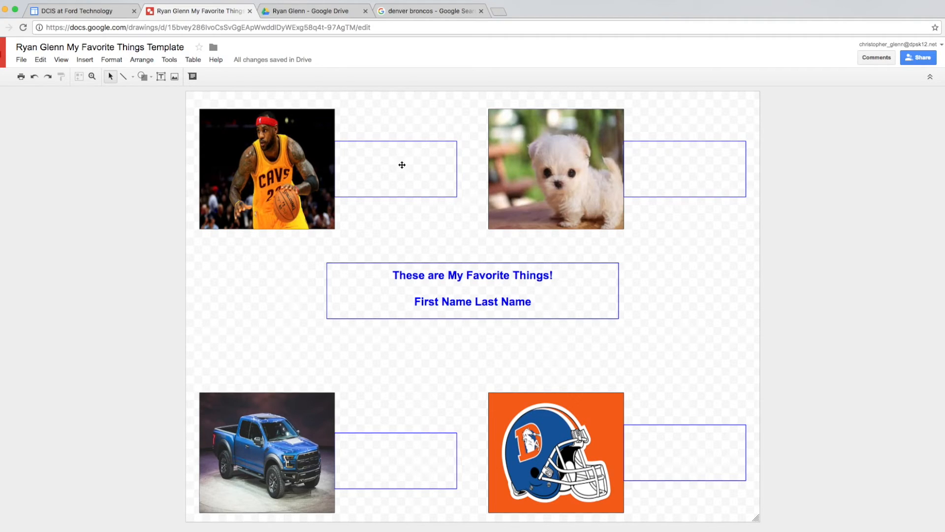
mouse_move(427, 191)
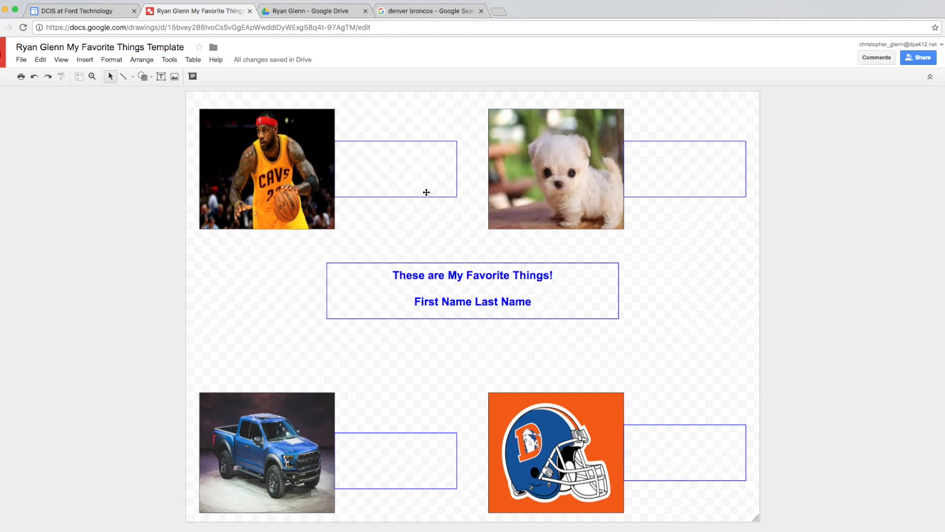
mouse_move(410, 187)
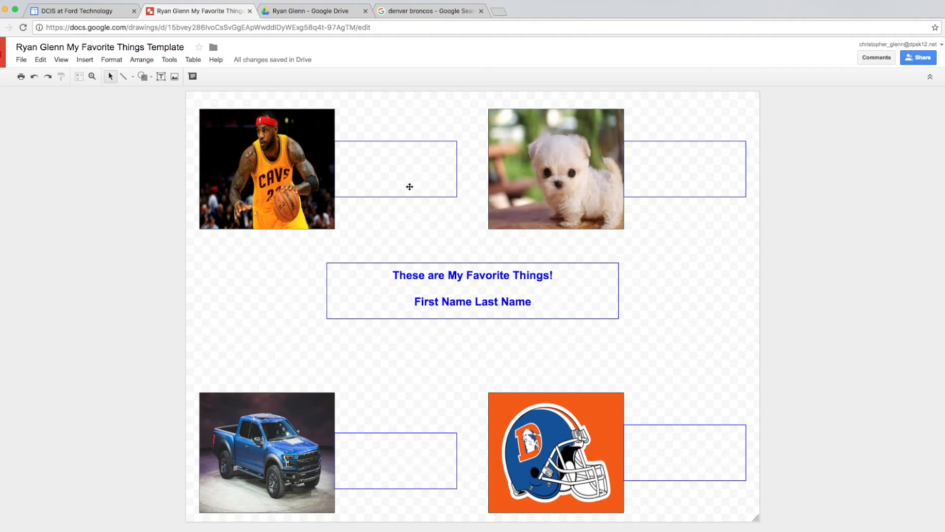
mouse_move(362, 156)
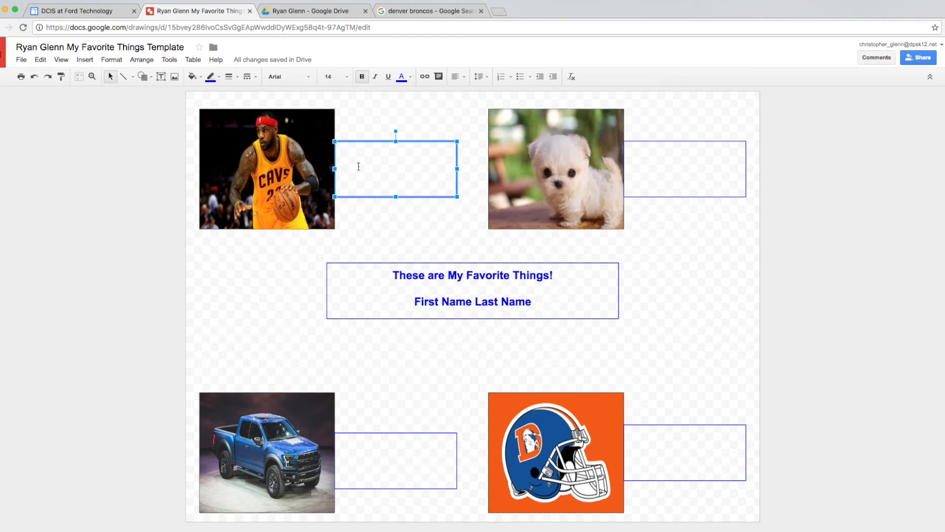
mouse_move(379, 169)
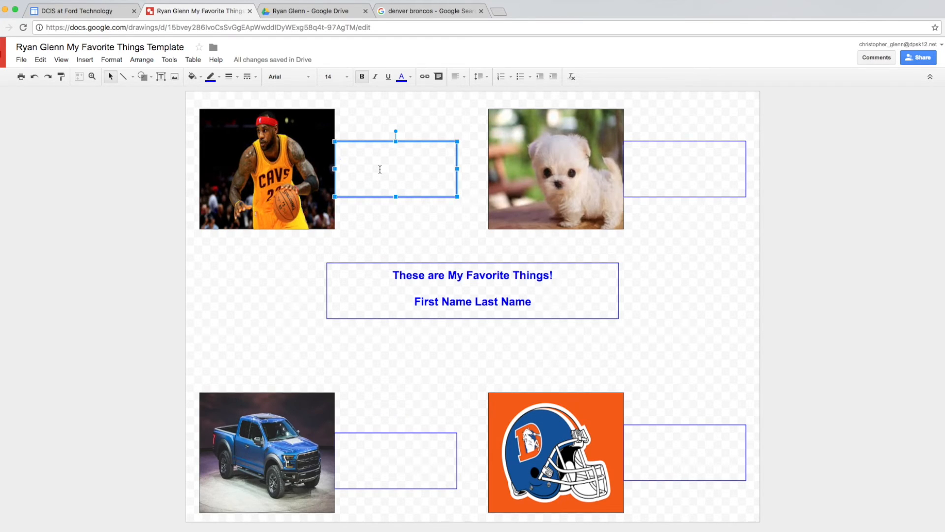
- Type "LeBron James is my favorite basketball player!" into the box beside his photo
type("LeBron")
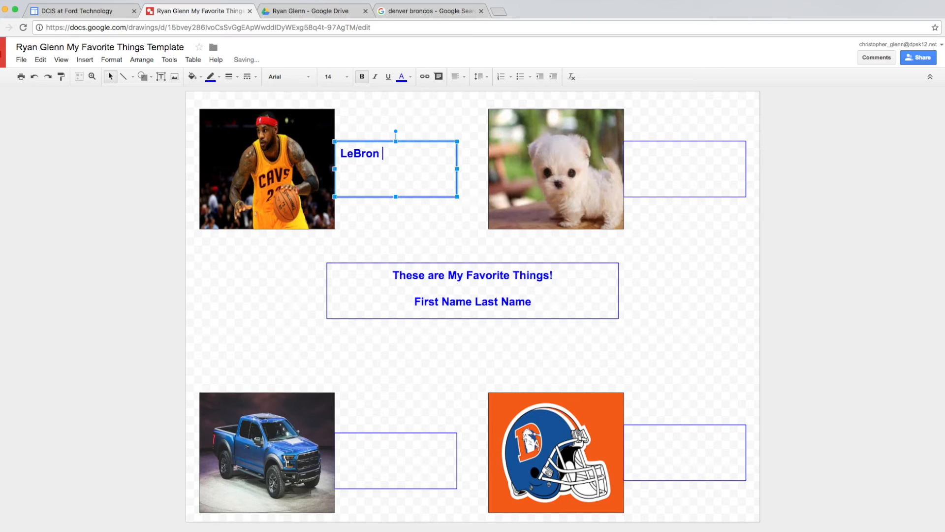
type("James is my")
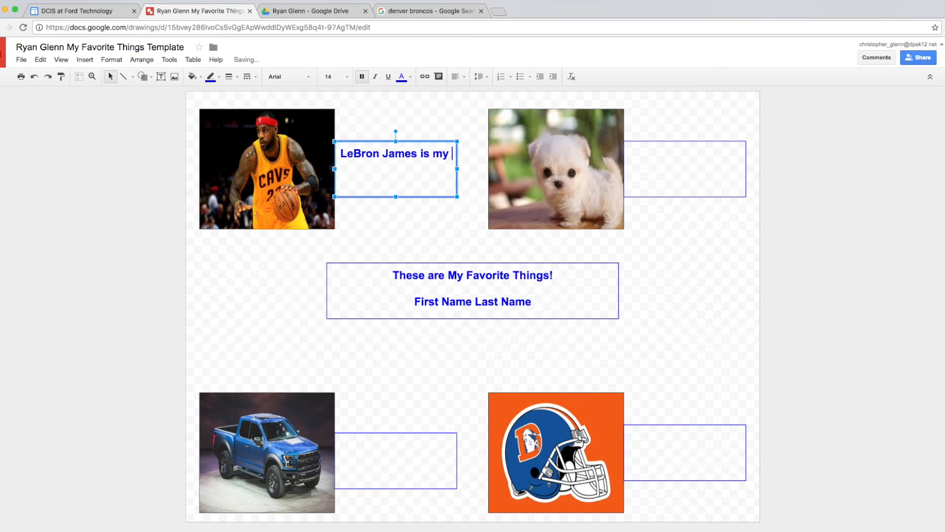
type("favorite")
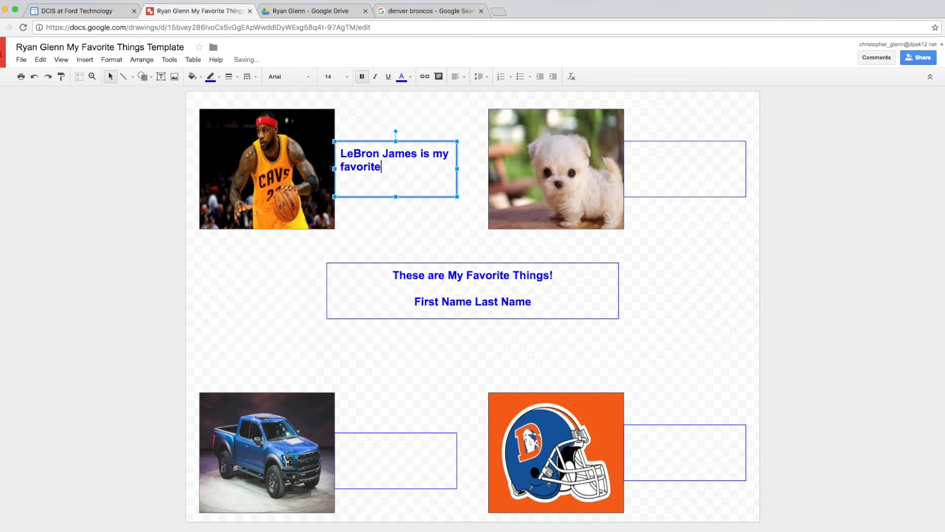
type("basketball")
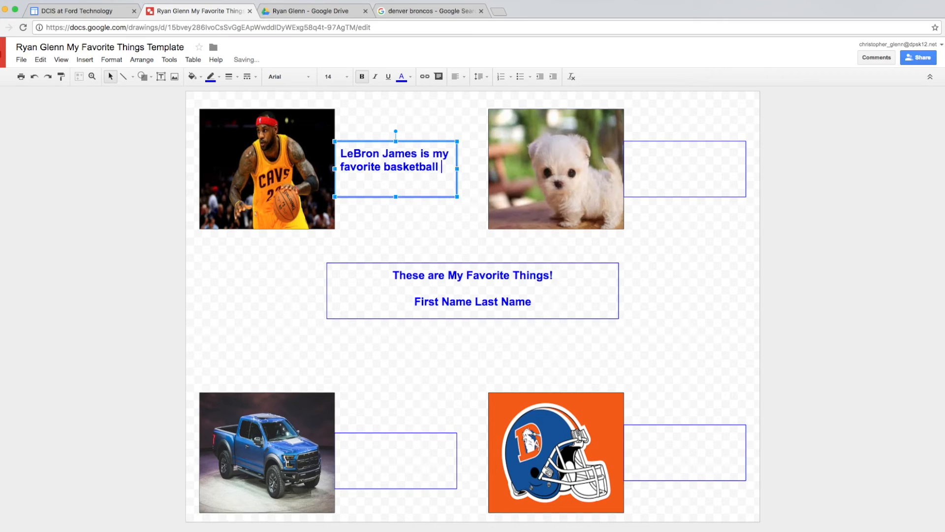
type("player!")
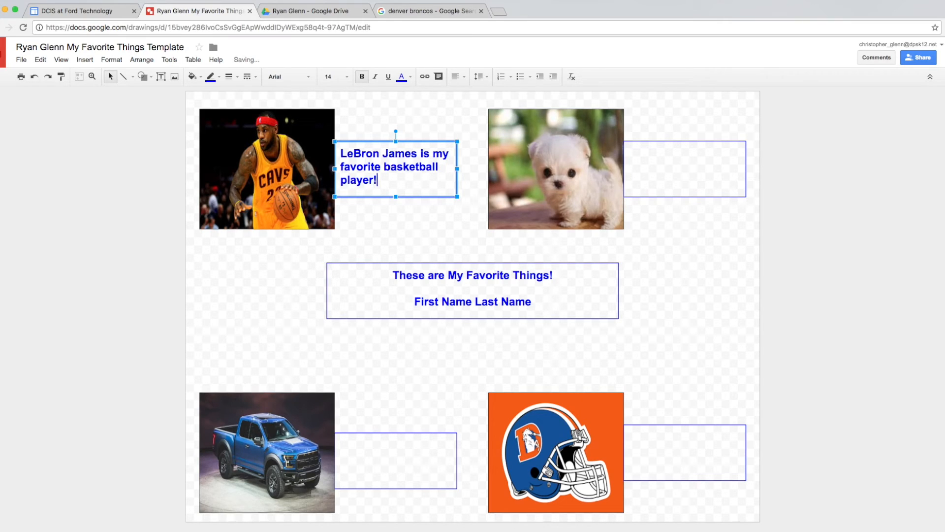
mouse_move(800, 204)
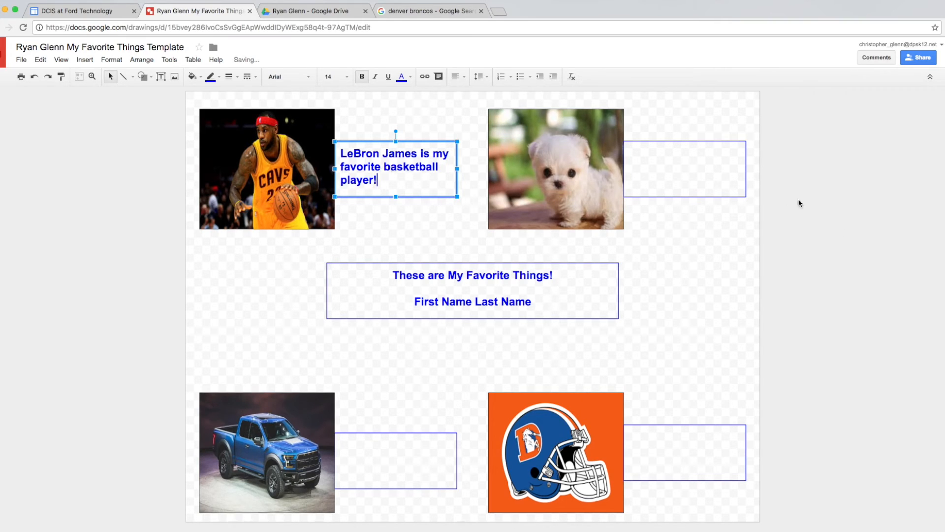
- Write "This is the world's cutest puppy, I like him a lot!" in the puppy's caption box
left_click(685, 169)
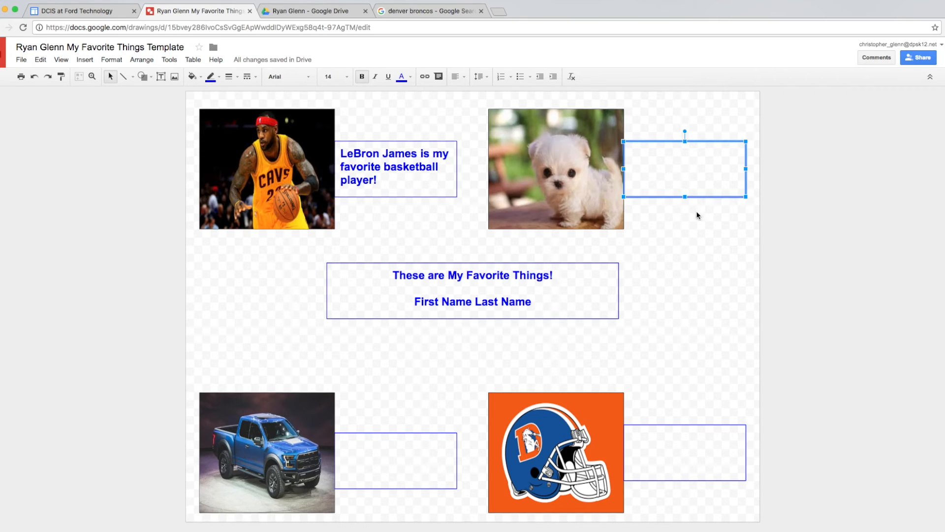
mouse_move(663, 166)
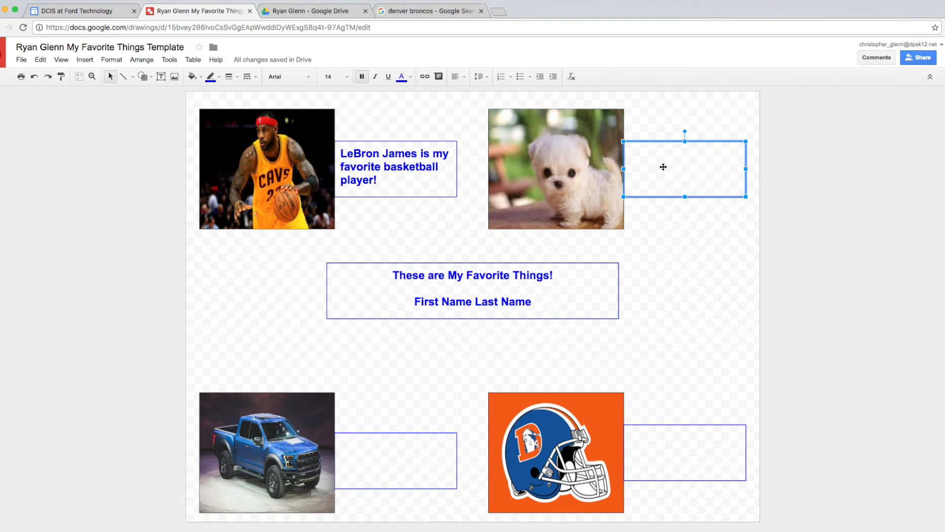
double_click(684, 167)
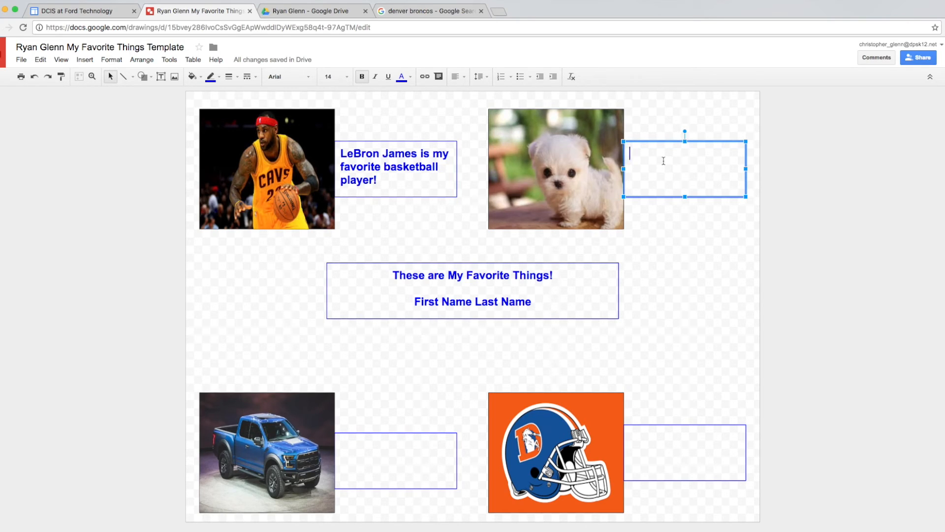
type("This is the world's cutest puppy, I like him a lot!")
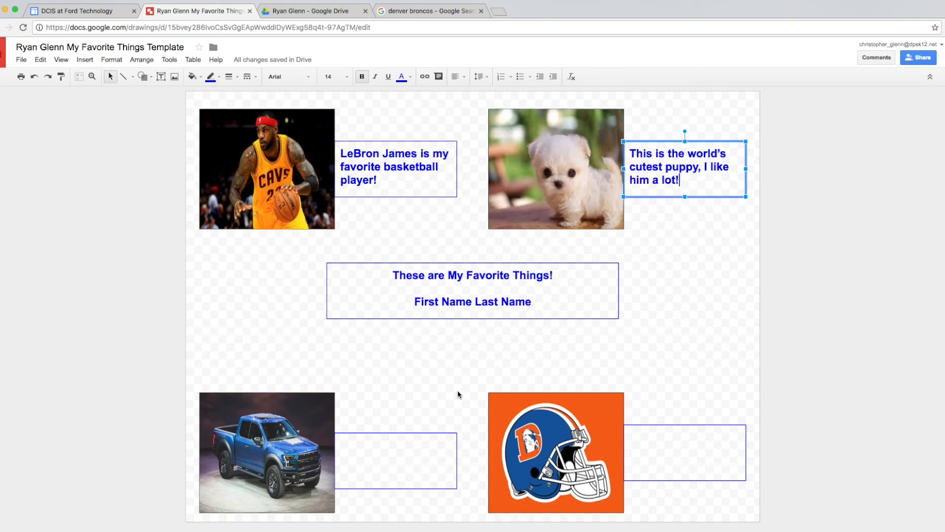
mouse_move(410, 470)
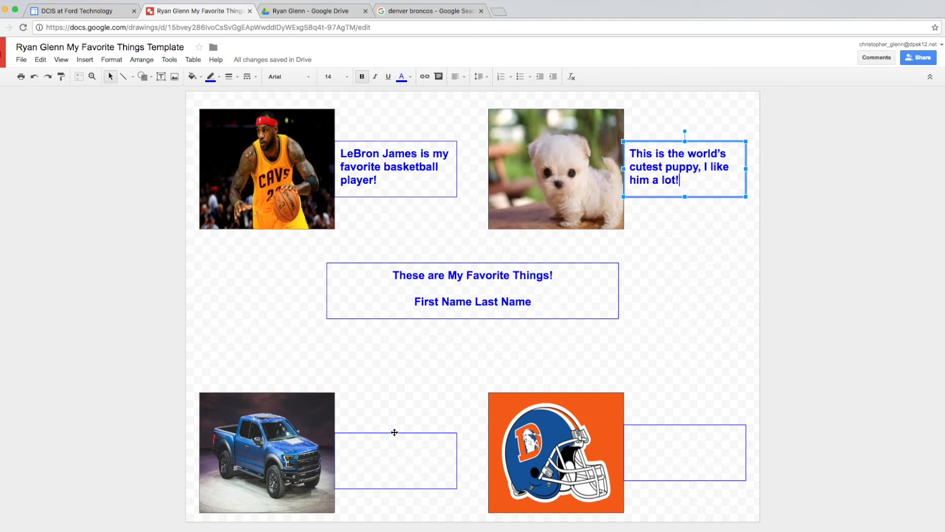
mouse_move(471, 483)
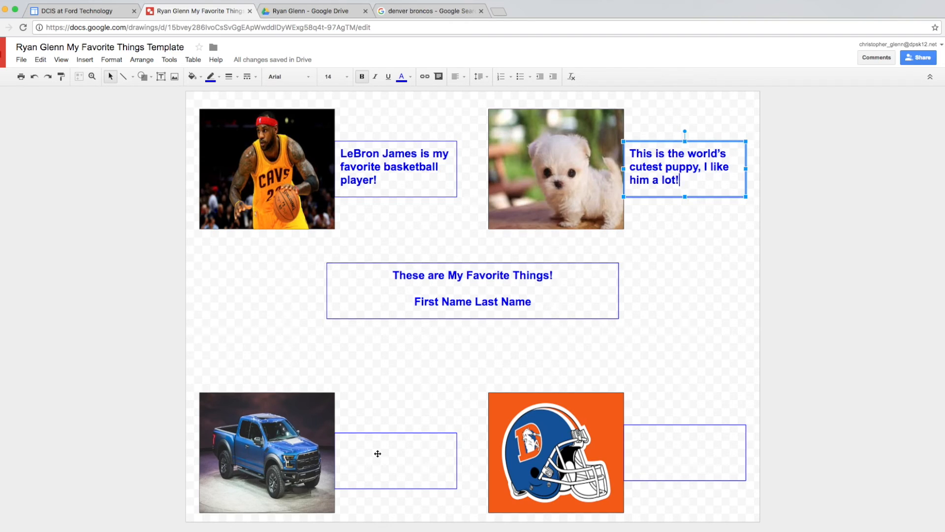
mouse_move(389, 448)
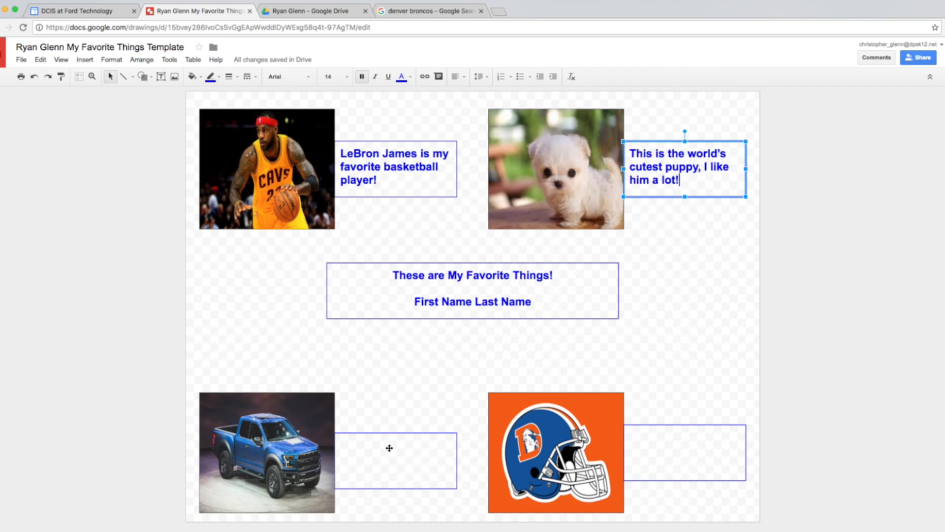
mouse_move(385, 451)
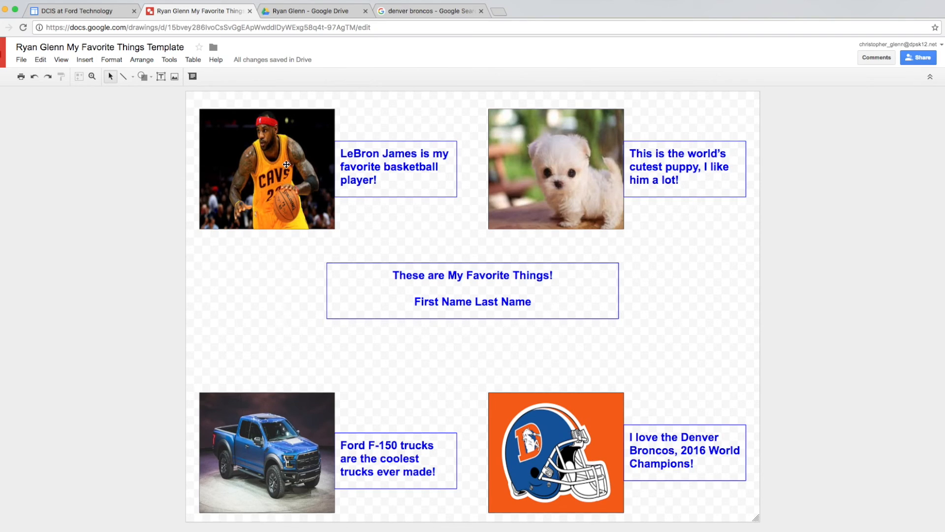
mouse_move(597, 318)
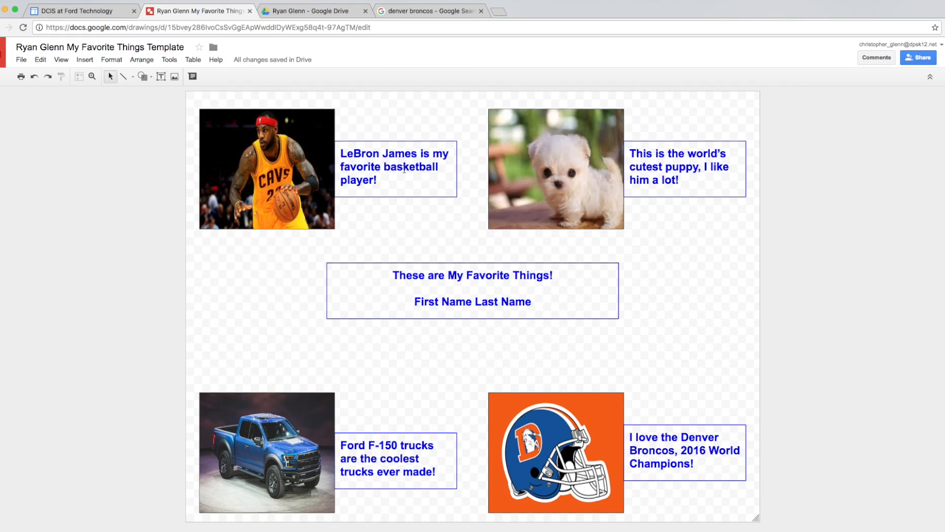
mouse_move(585, 409)
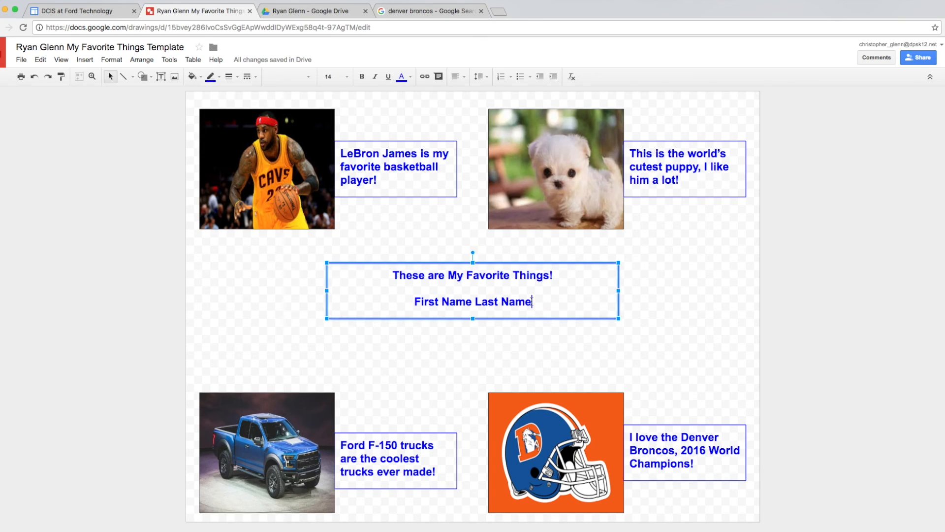
triple_click(472, 301)
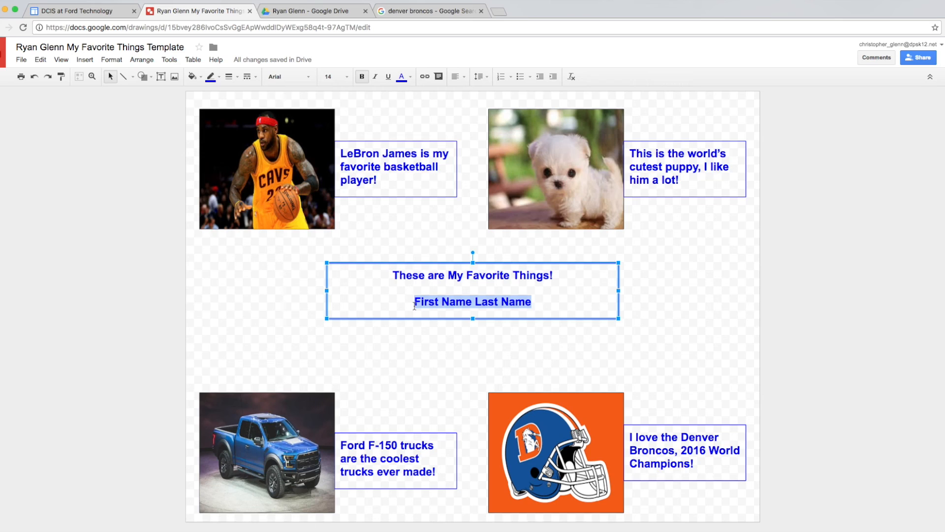
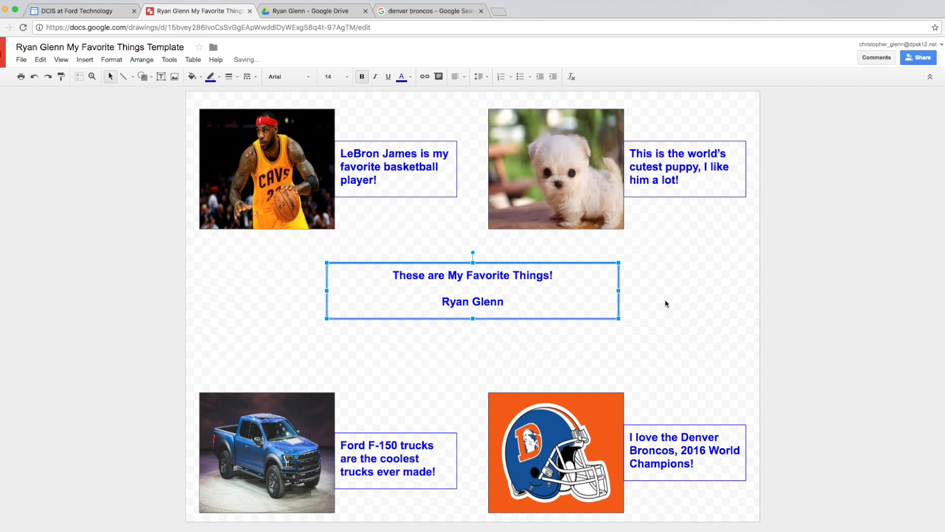
left_click(661, 296)
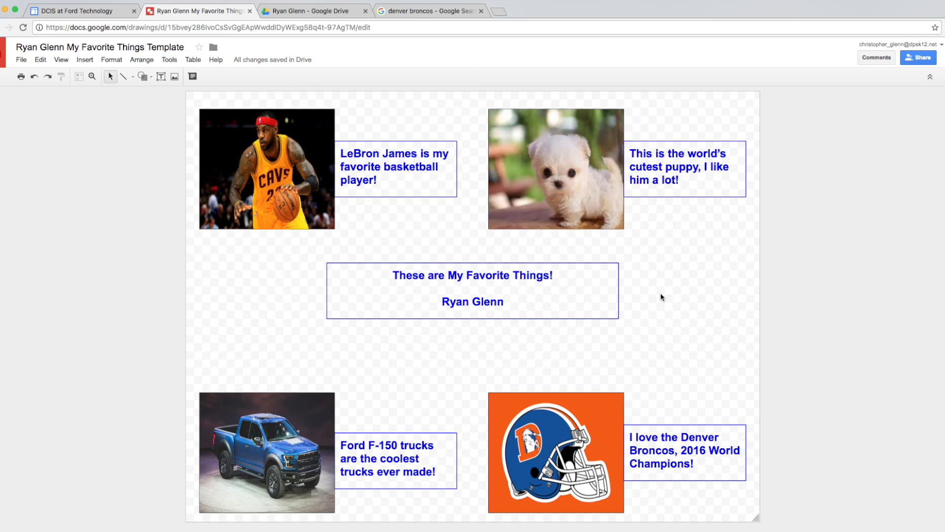
mouse_move(628, 341)
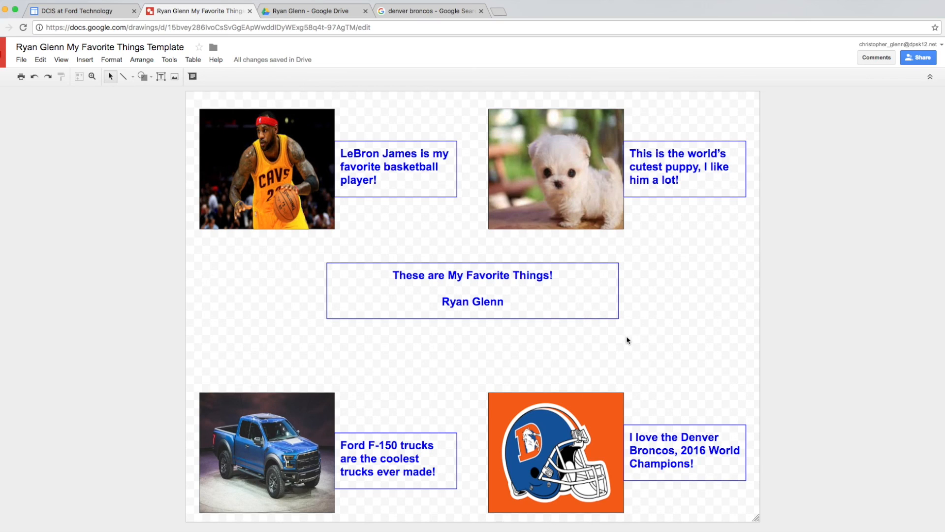
mouse_move(223, 284)
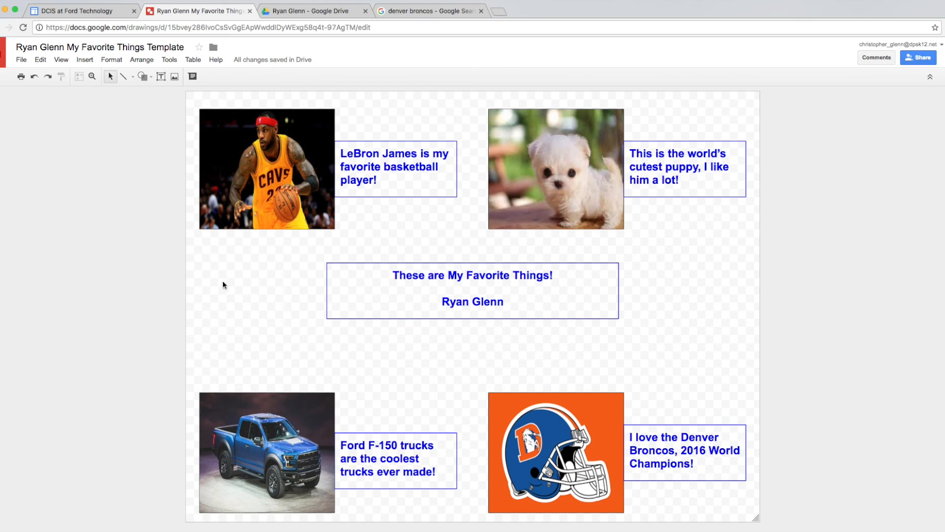
mouse_move(268, 281)
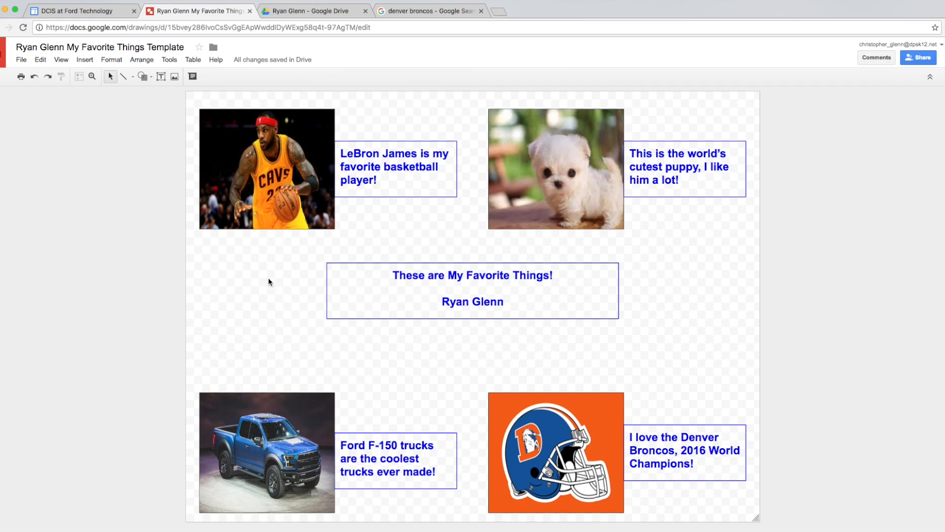
mouse_move(696, 281)
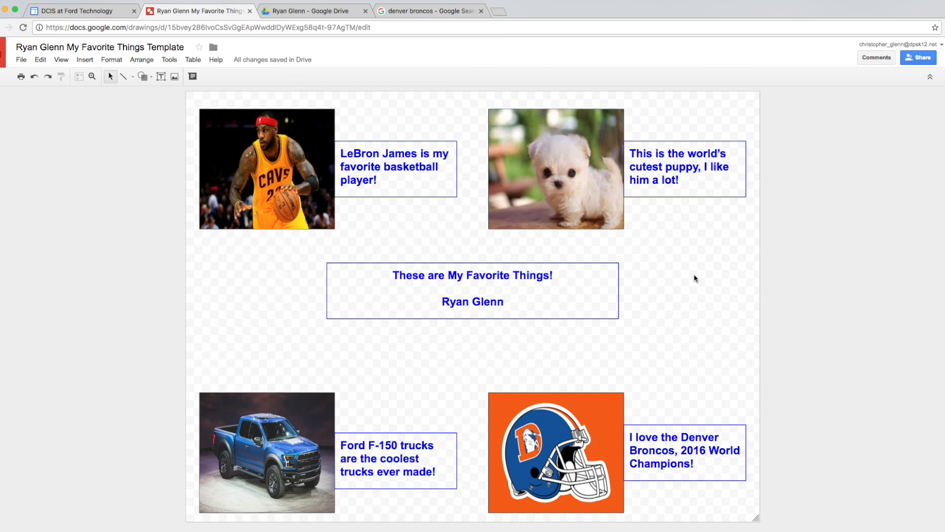
mouse_move(691, 274)
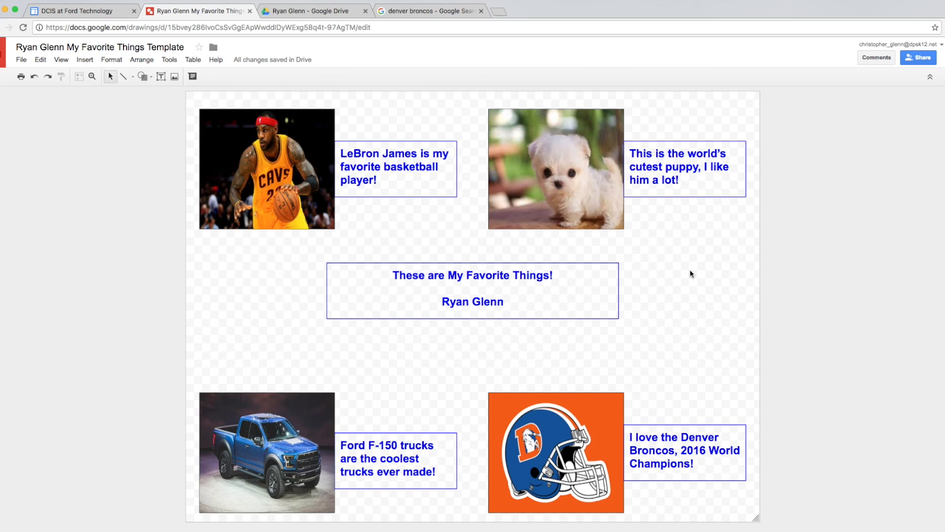
mouse_move(688, 271)
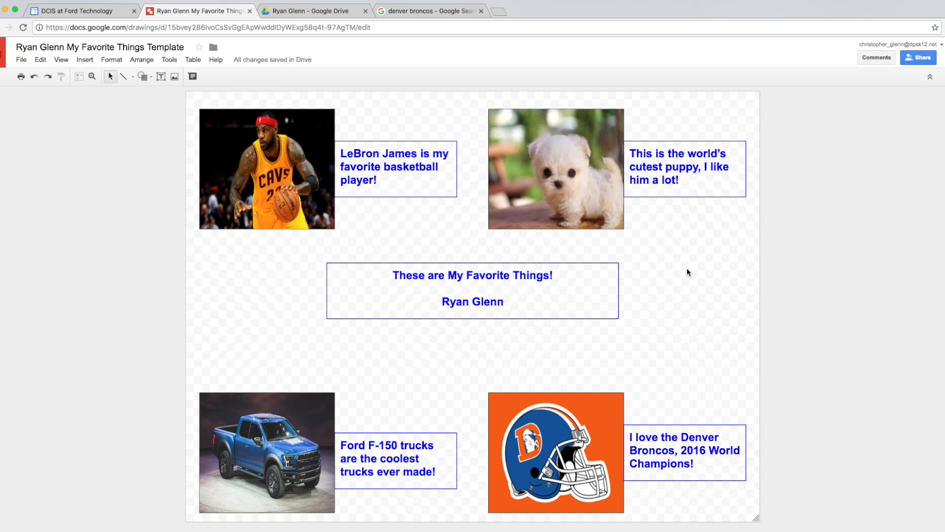
mouse_move(683, 275)
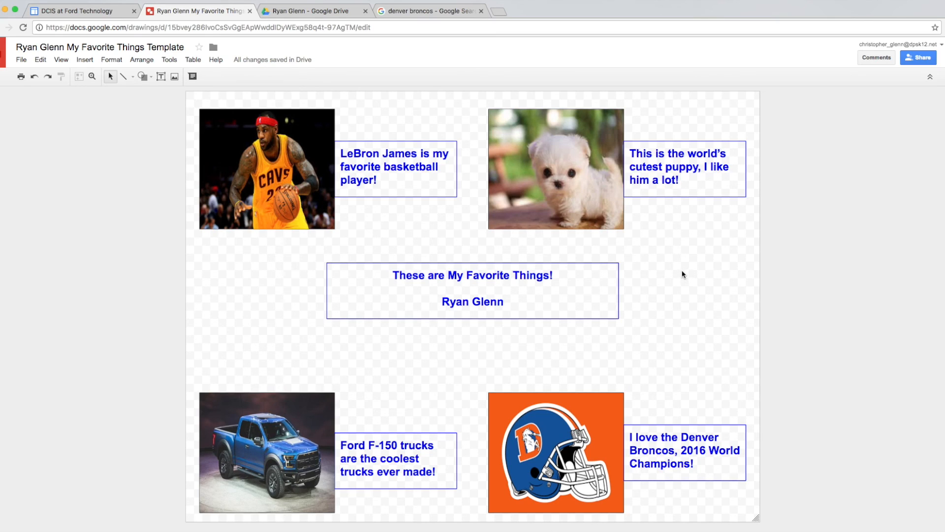